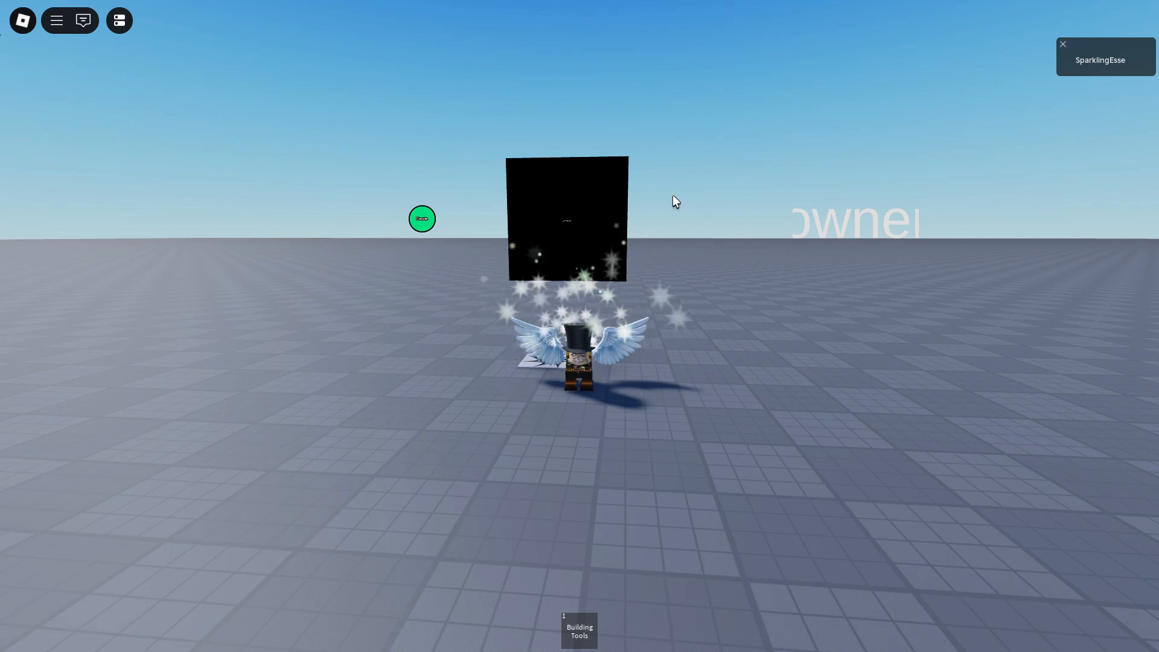
mouse_move(743, 386)
type(";")
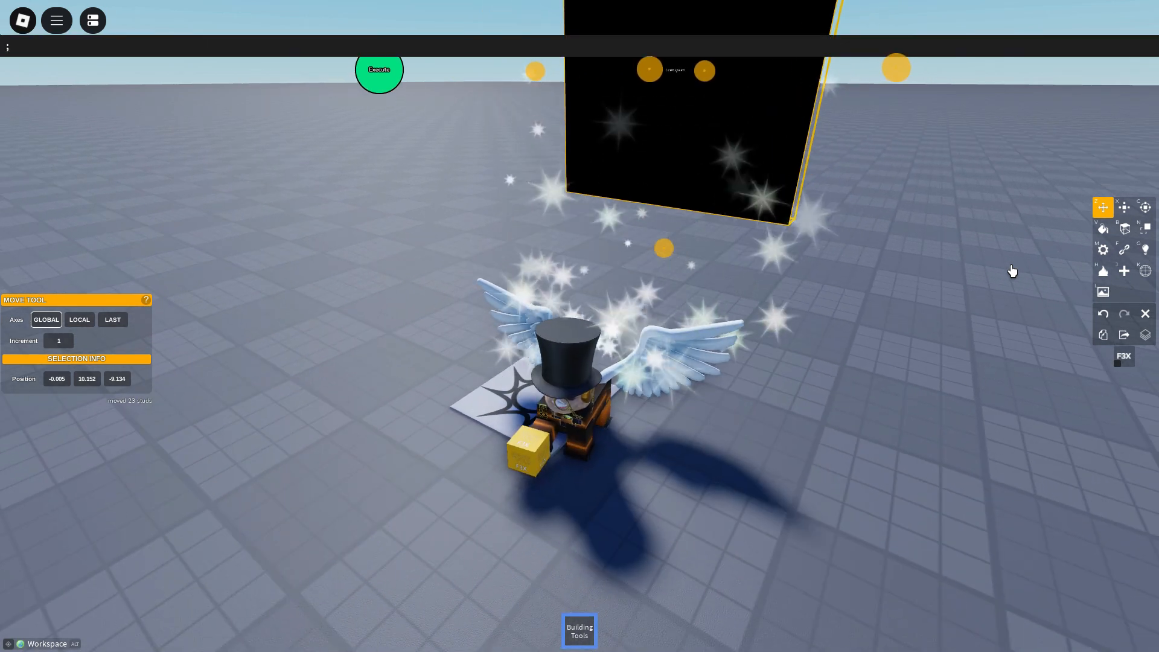
- Insert a GUI brick with 'insert gui' and create a text object on its right surface
type("insert gui")
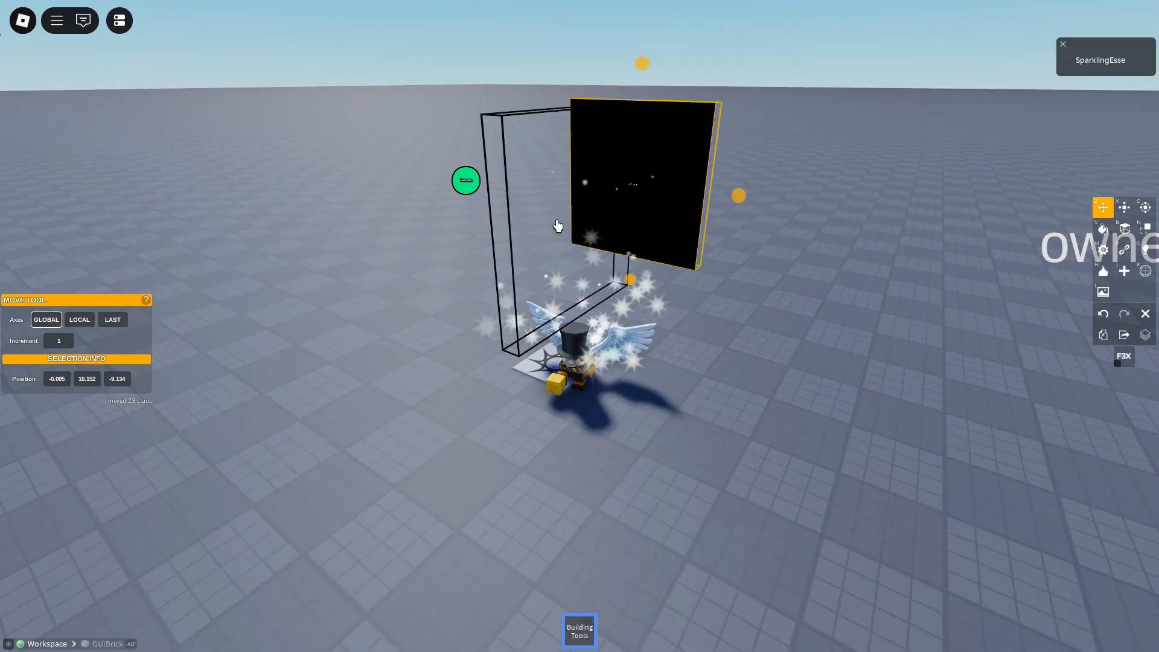
left_click(1101, 249)
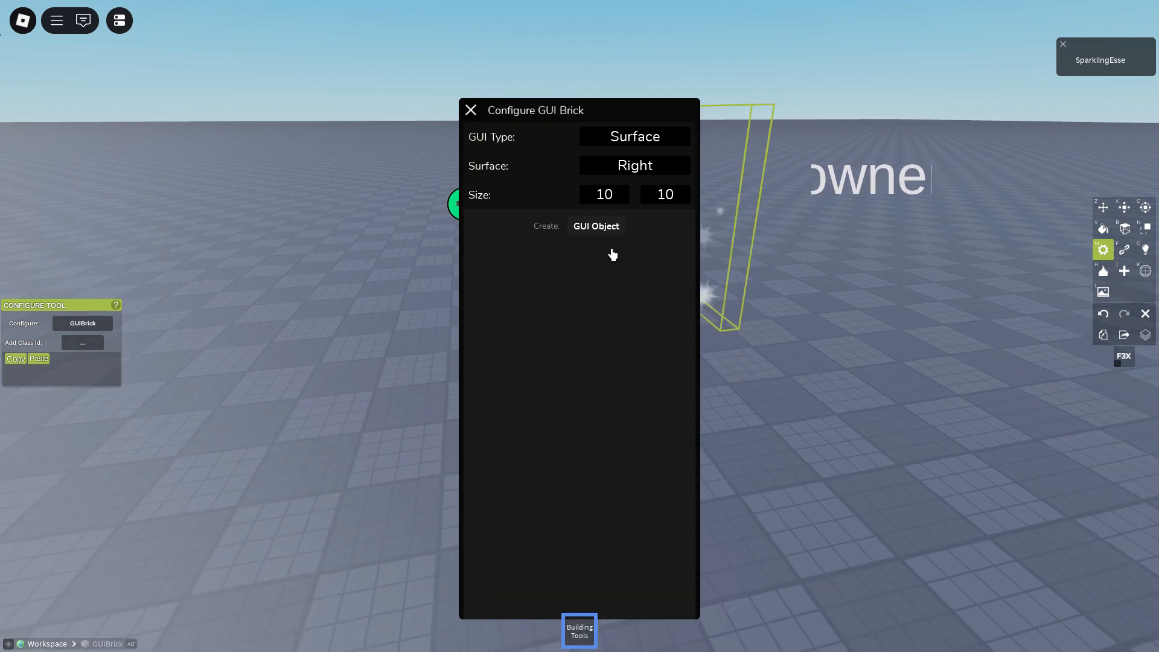
left_click(596, 225)
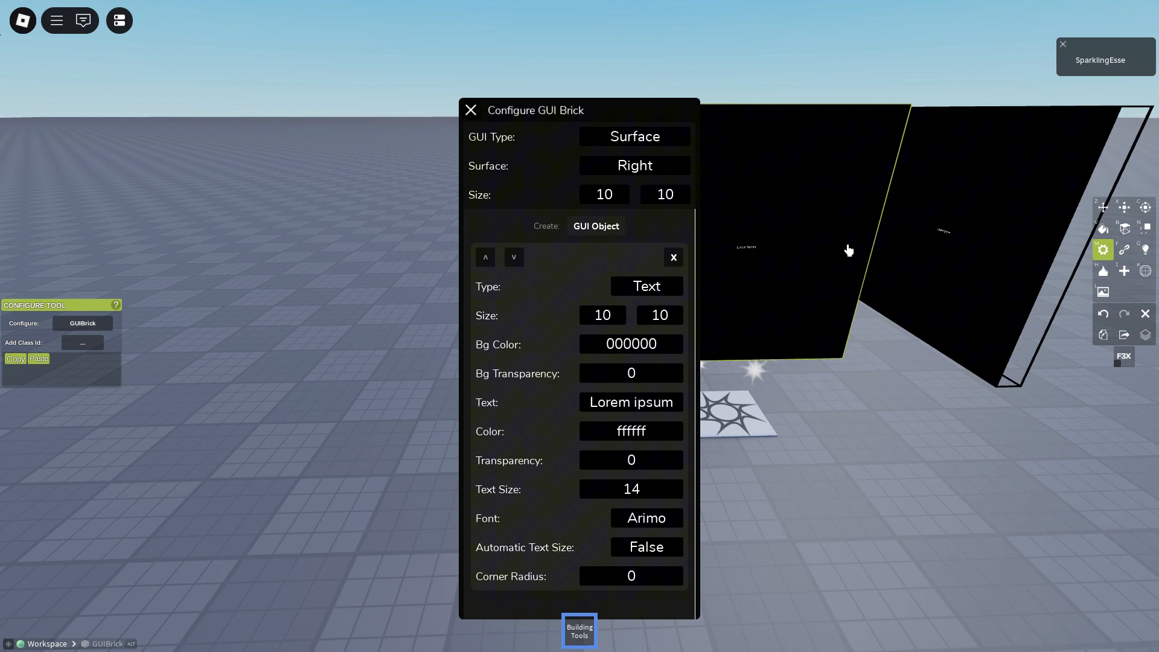
- Replace the placeholder 'Lorem ipsum' text with 'hi'
left_click(470, 109)
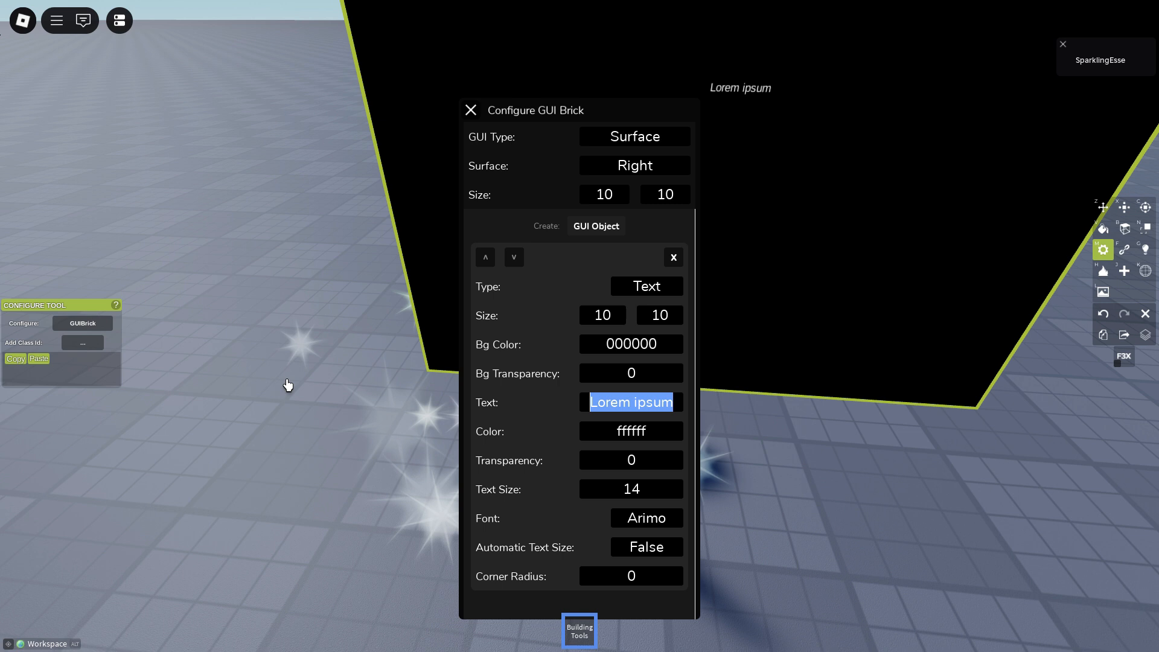
type("hi")
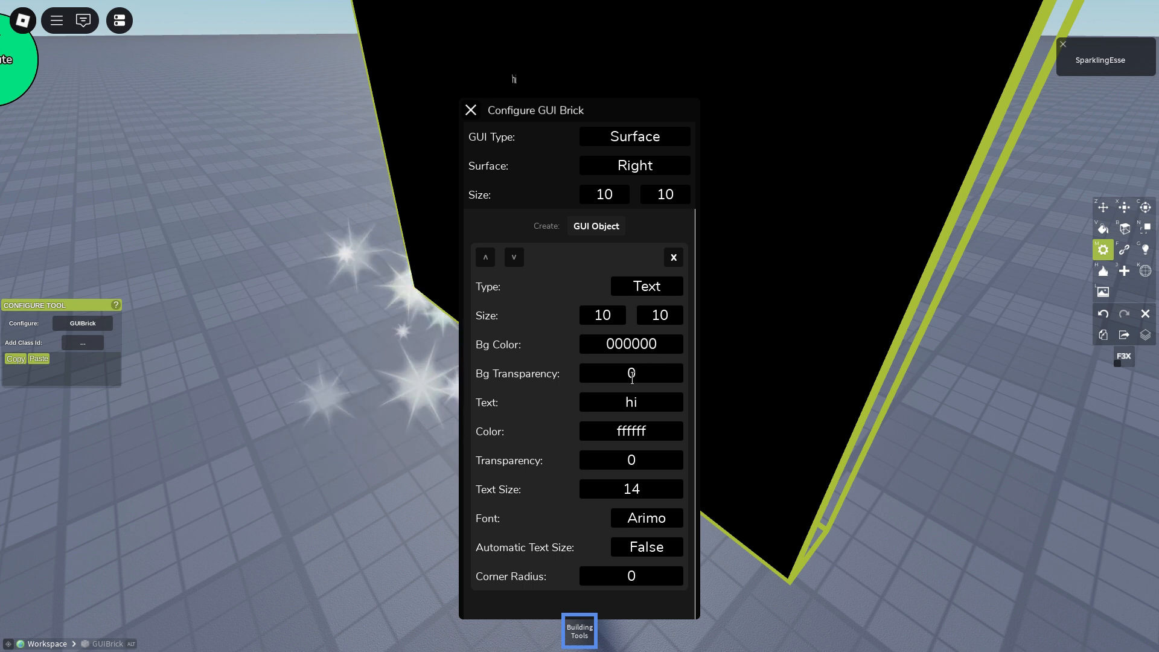
- Set background transparency to 0.4 and background colour to ff66cc
type(".4")
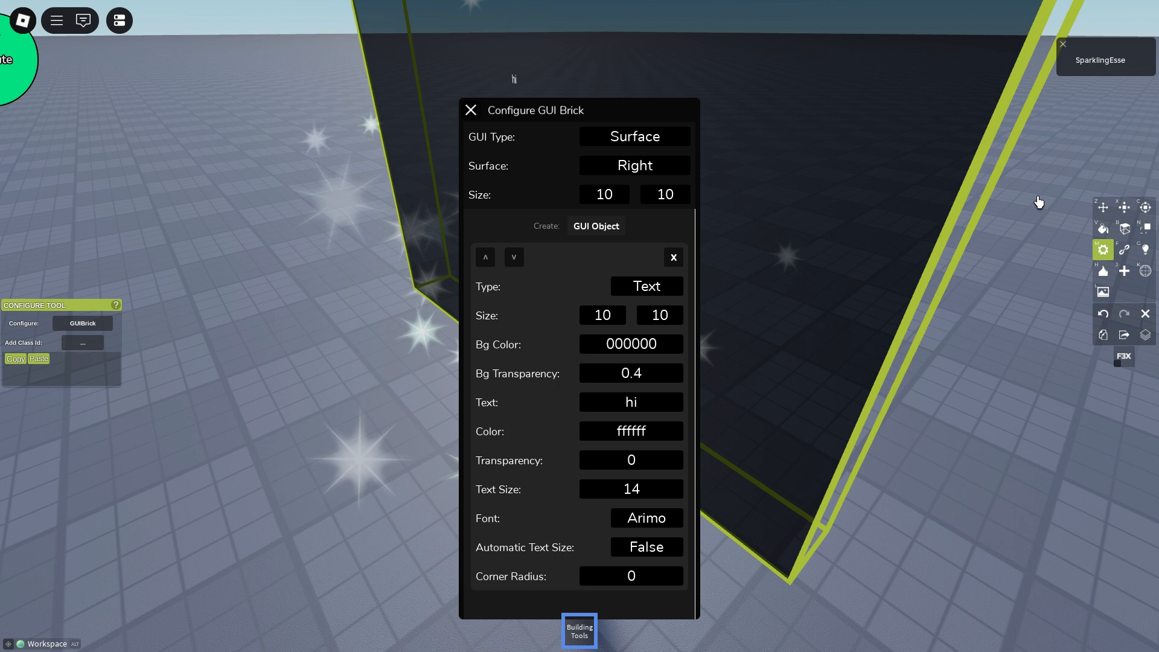
left_click(630, 344)
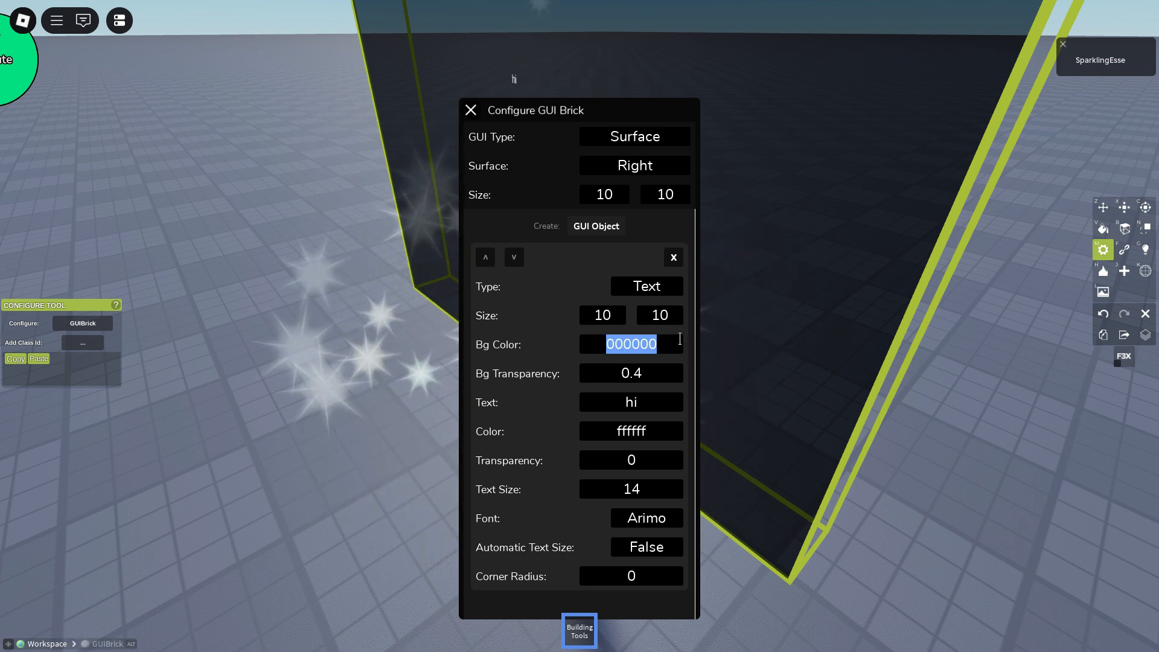
type("ff66cc")
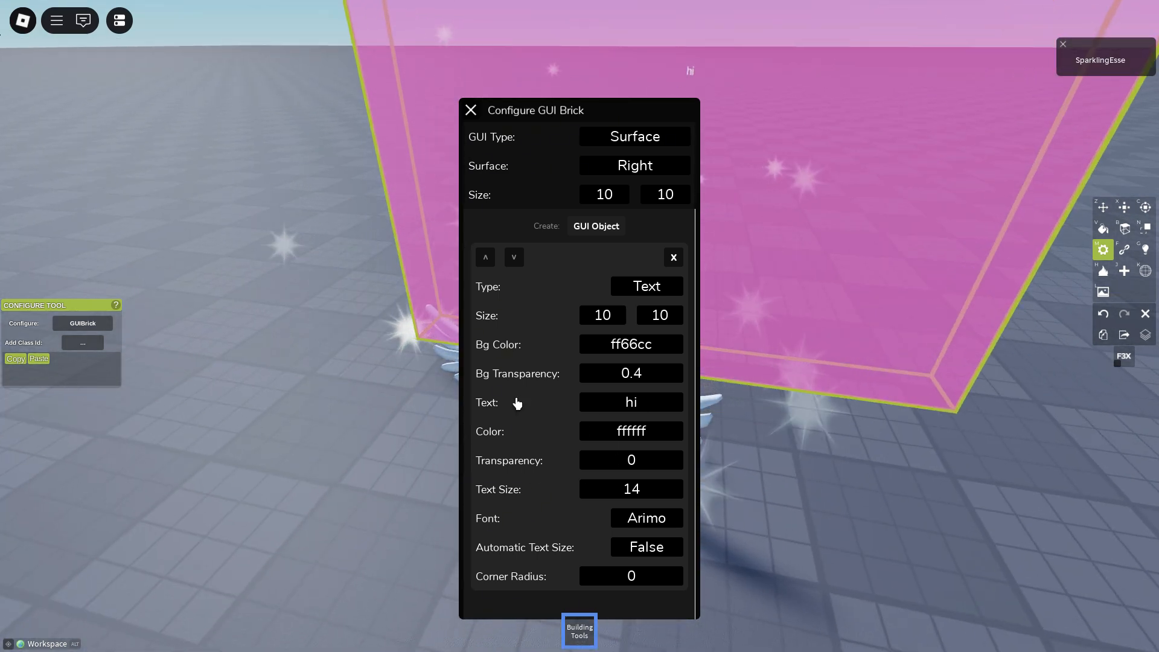
mouse_move(527, 603)
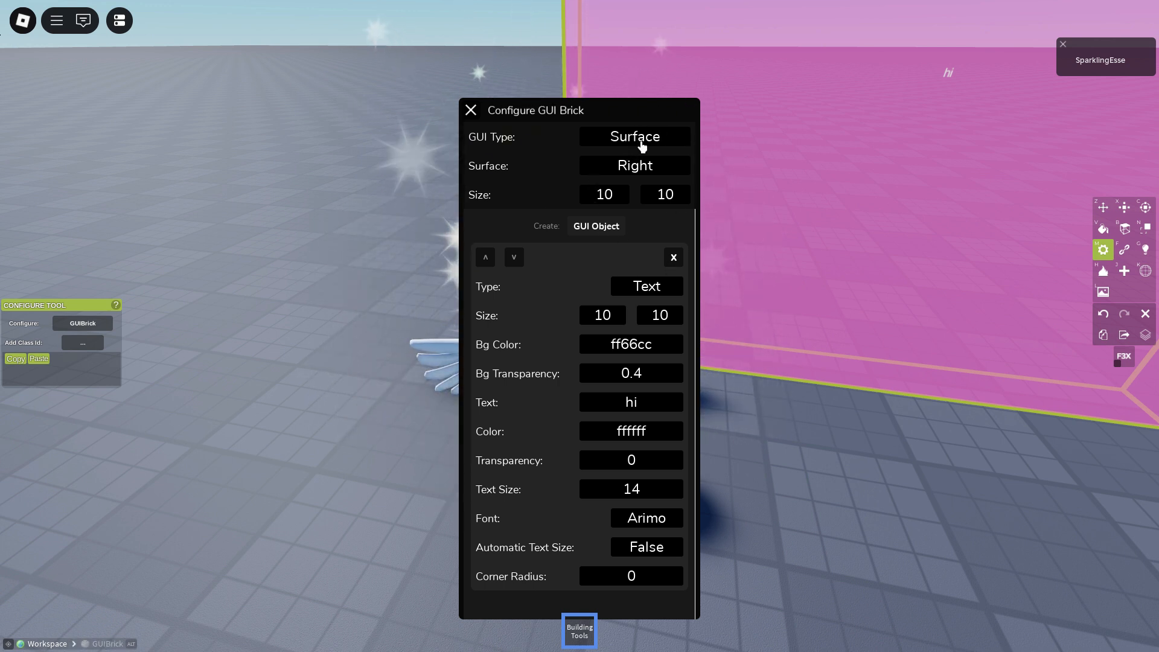
- Toggle GUI type Billboard and back to Surface, set corner radius 200, enable automatic text size
left_click(633, 136)
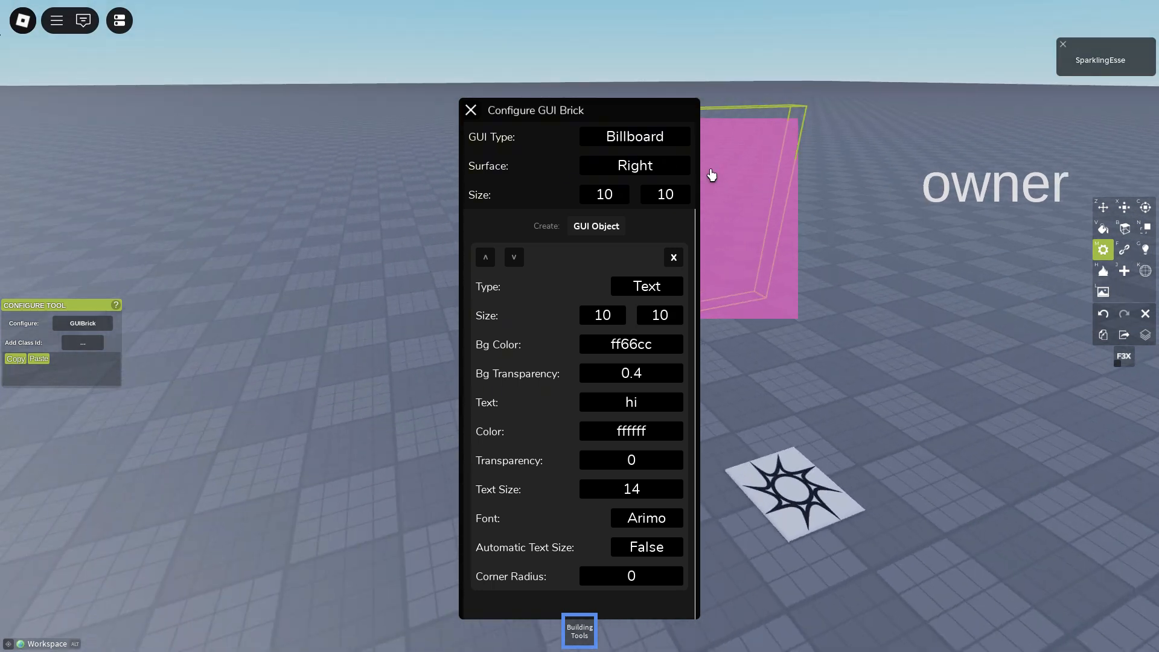
left_click(633, 135)
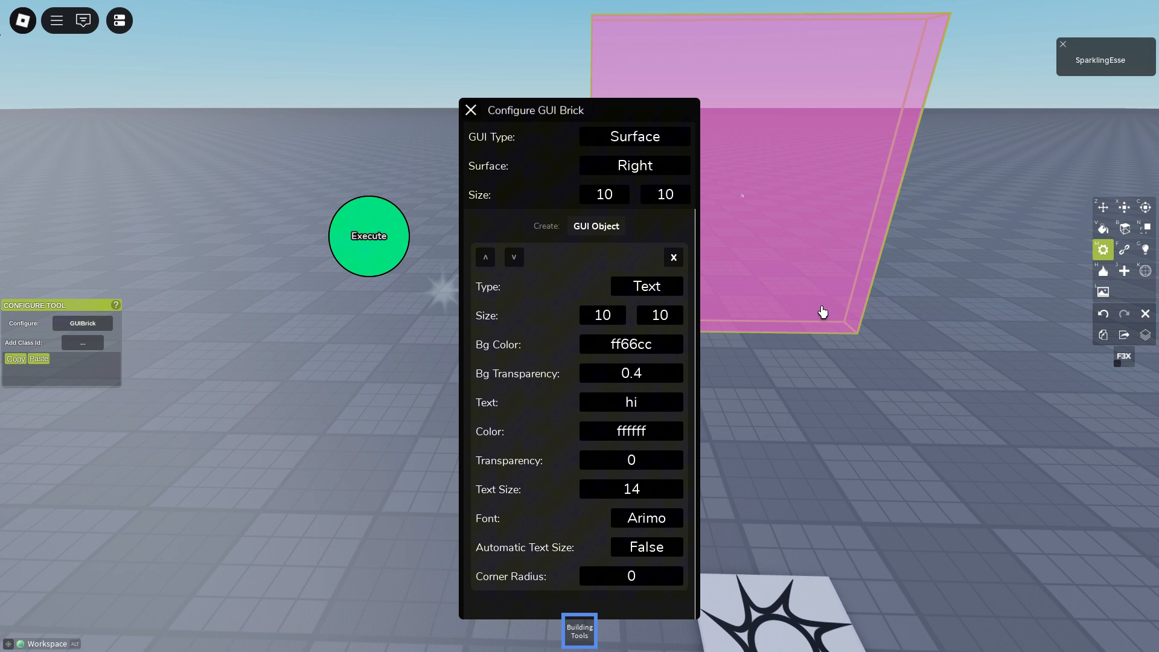
left_click(630, 576)
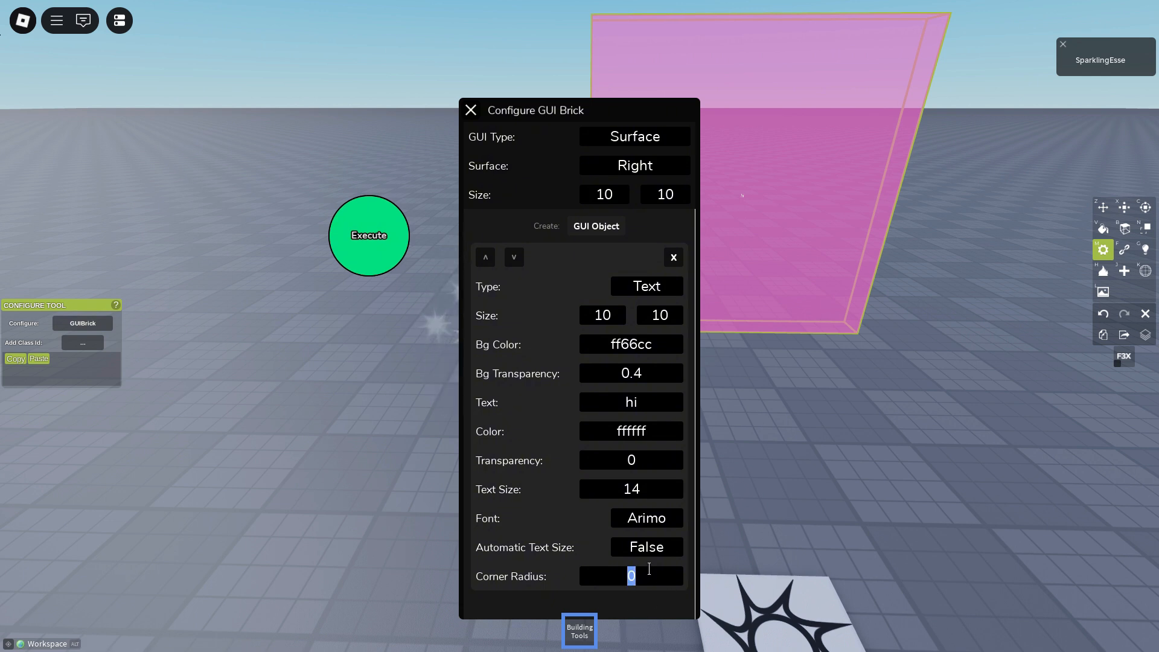
type("200")
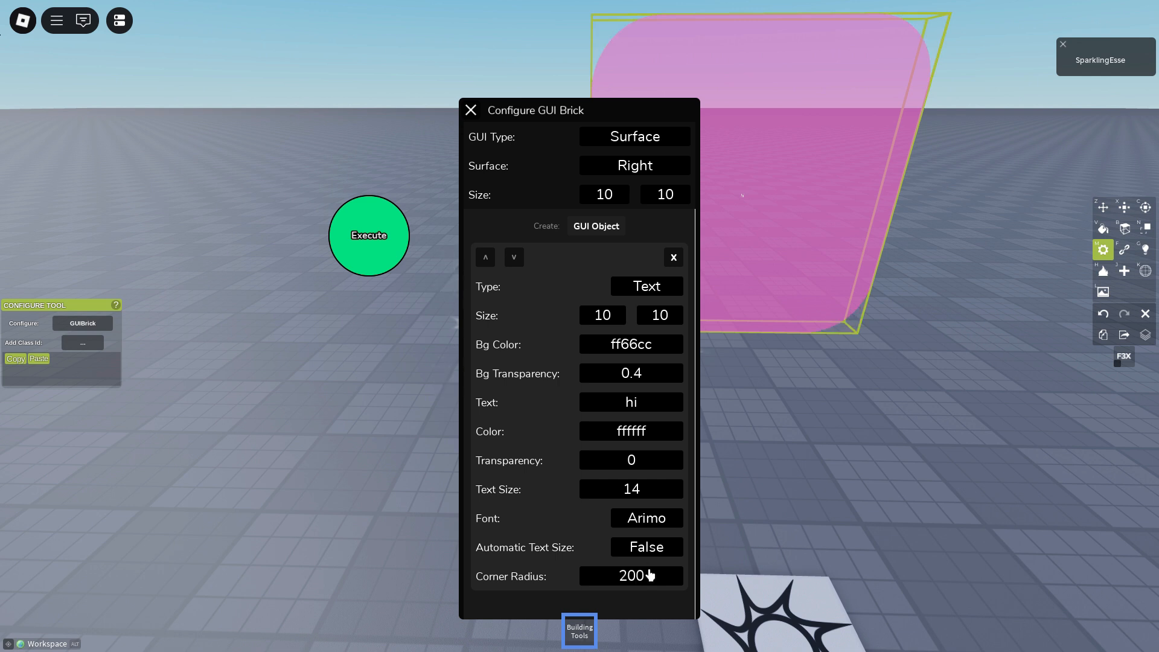
mouse_move(660, 557)
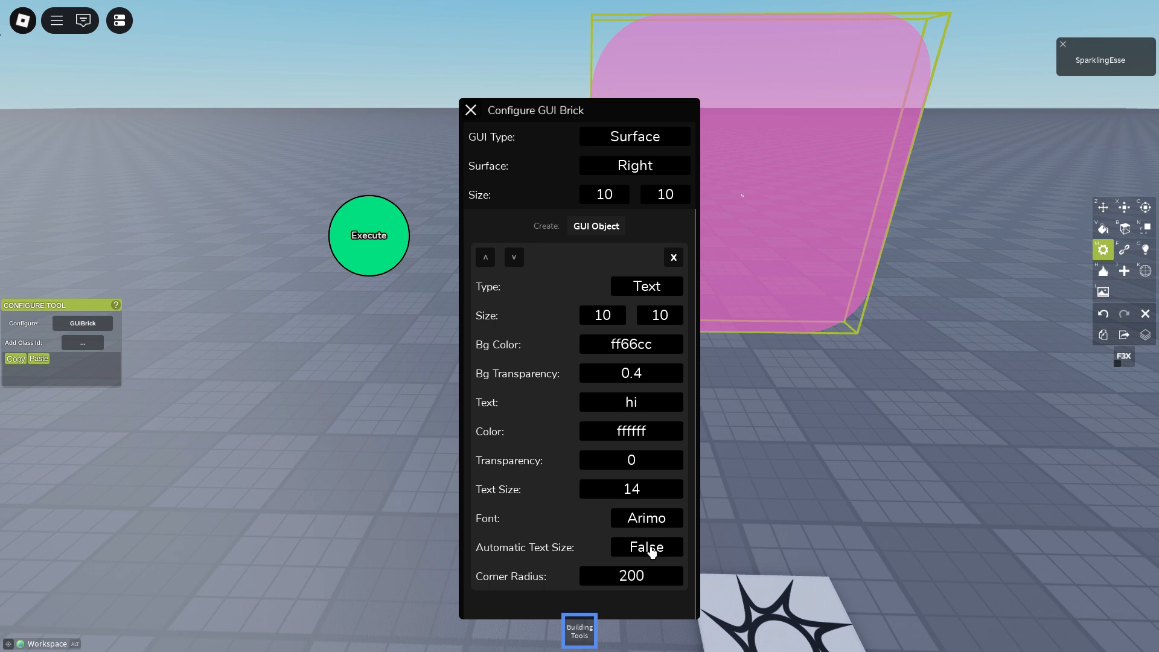
left_click(645, 547)
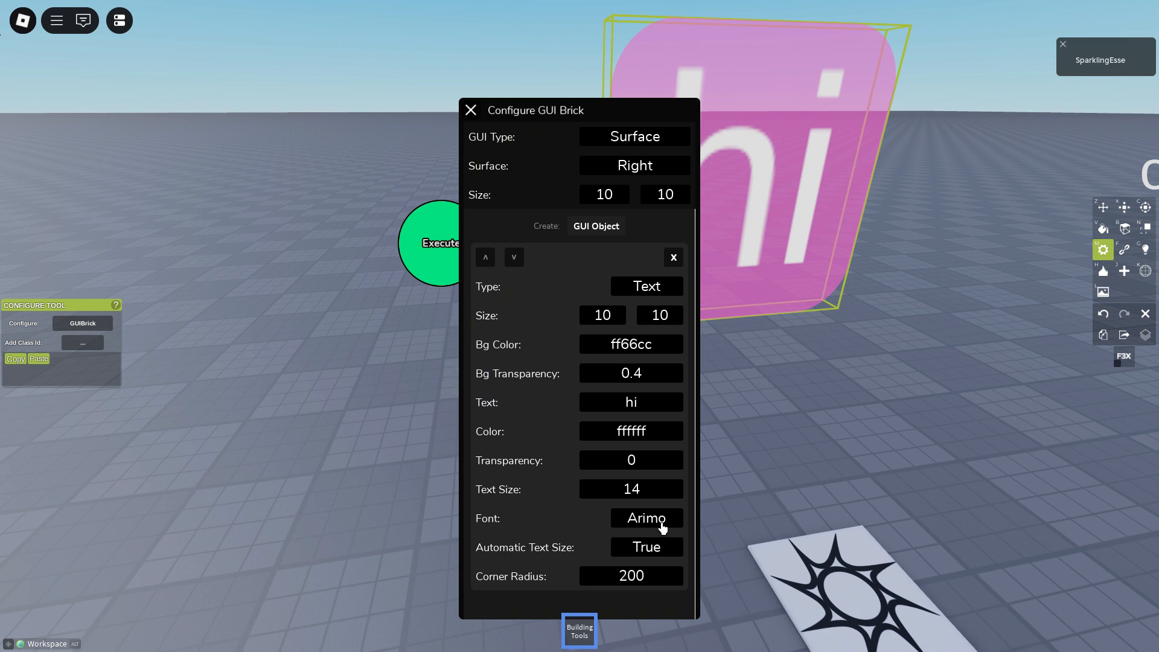
- Use Garamond font at text size 100 with automatic text size turned back on
left_click(645, 517)
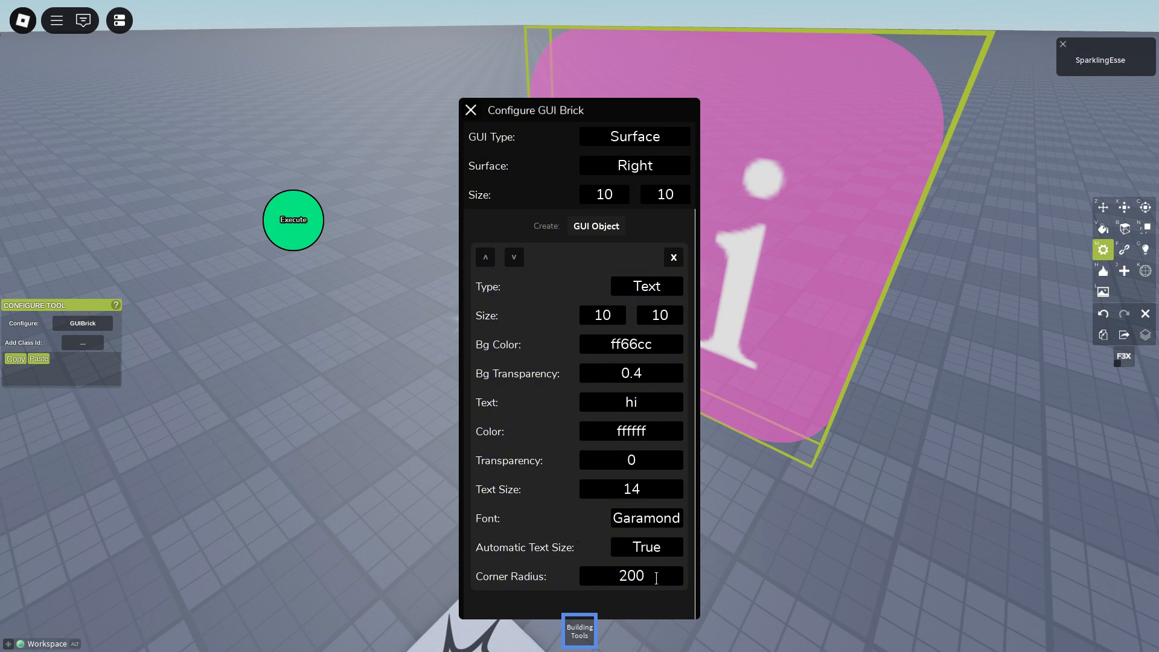
mouse_move(619, 536)
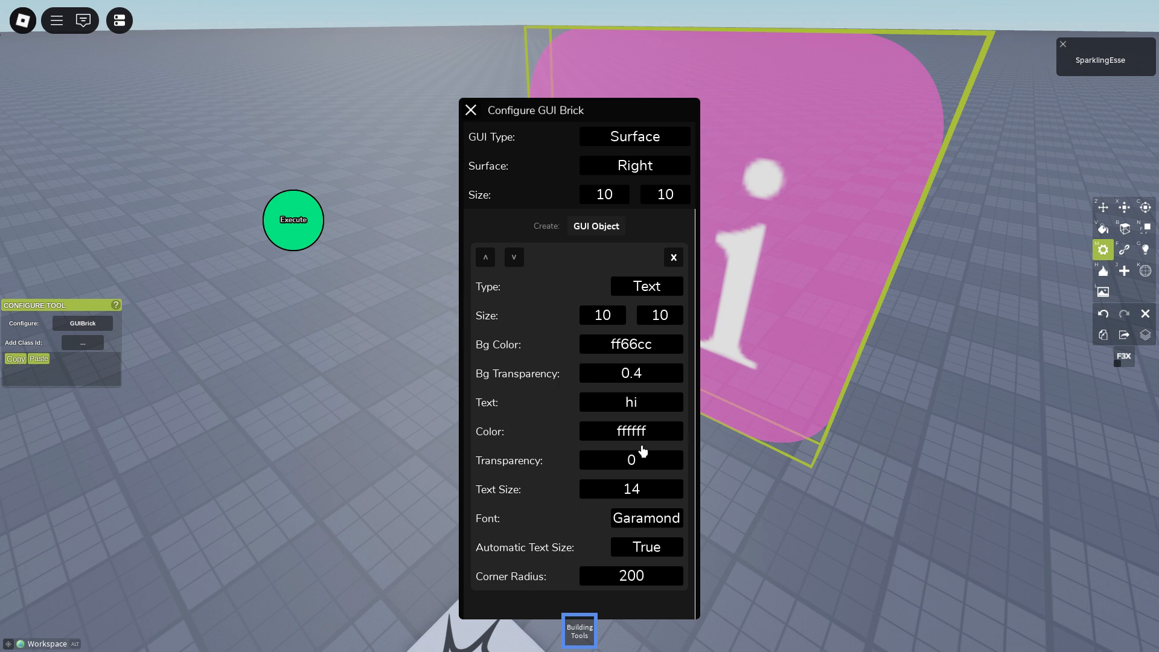
mouse_move(685, 566)
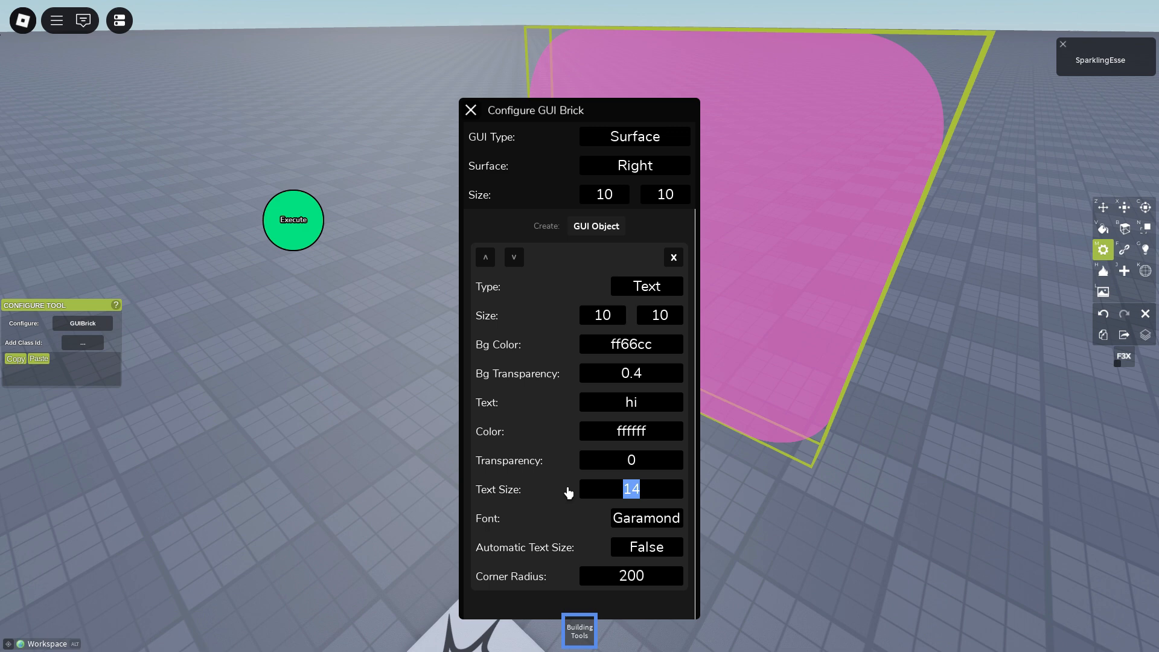
type("100")
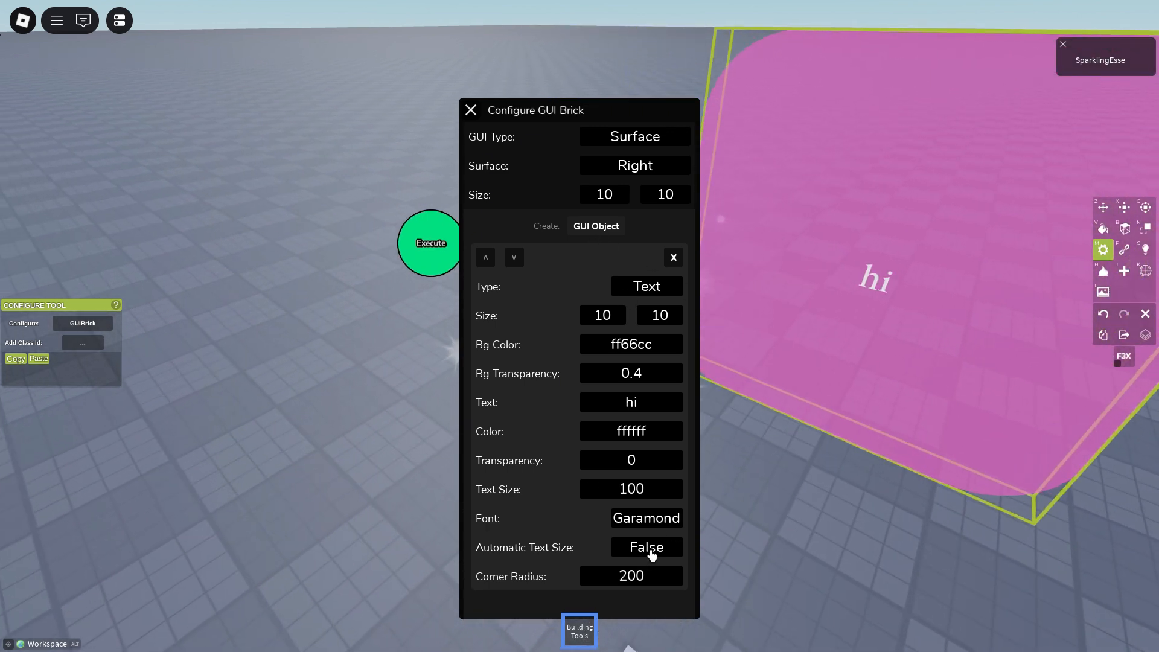
left_click(644, 547)
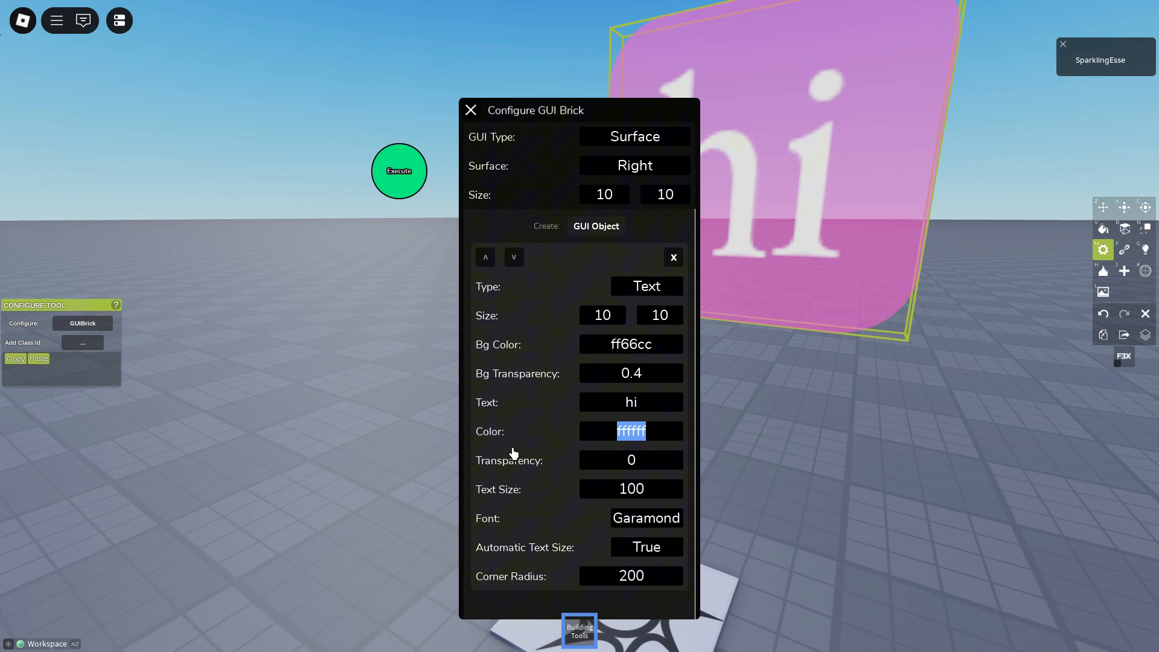
- Set the 'hi' text colour to cyan (04afec)
type("cyan")
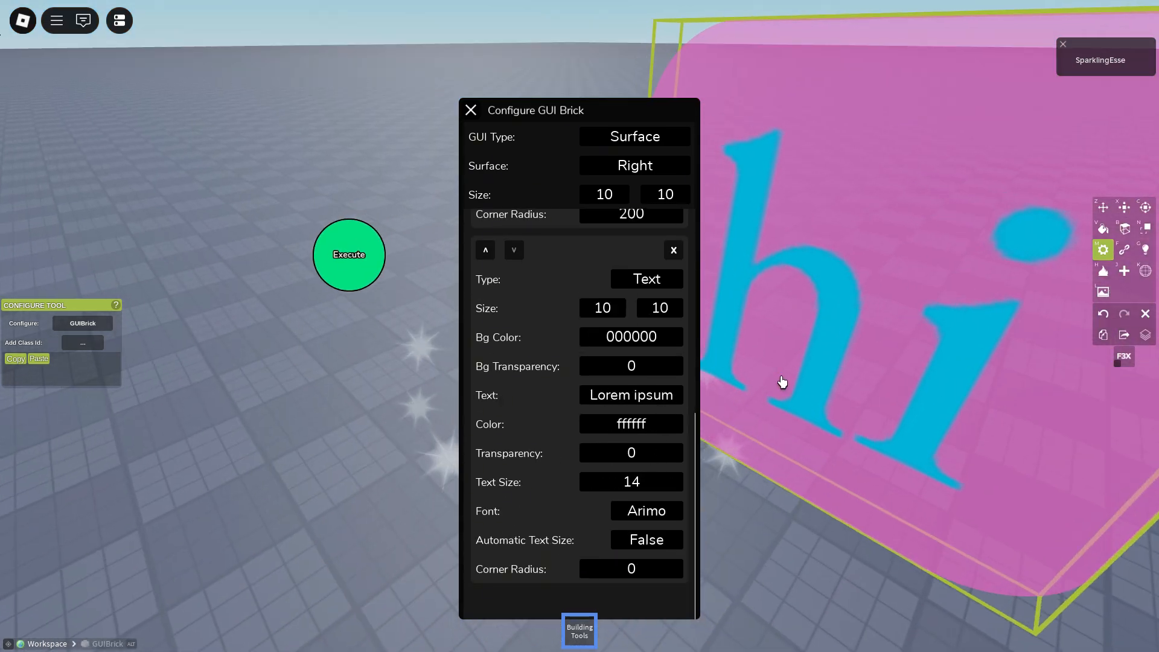
left_click(645, 539)
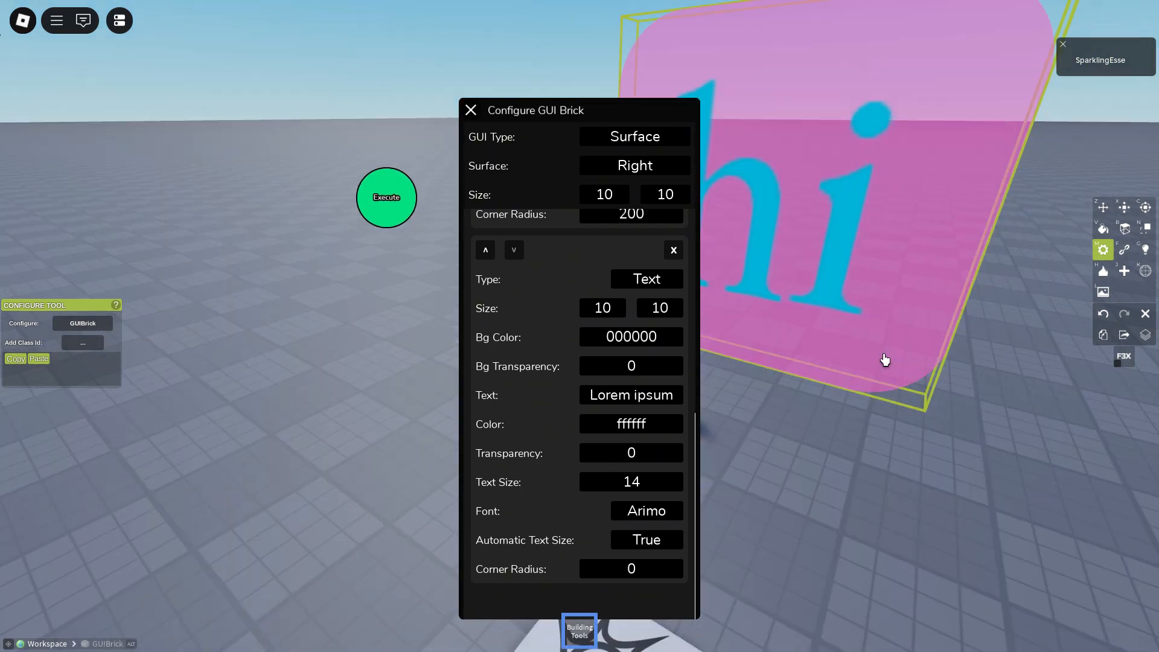
left_click(633, 137)
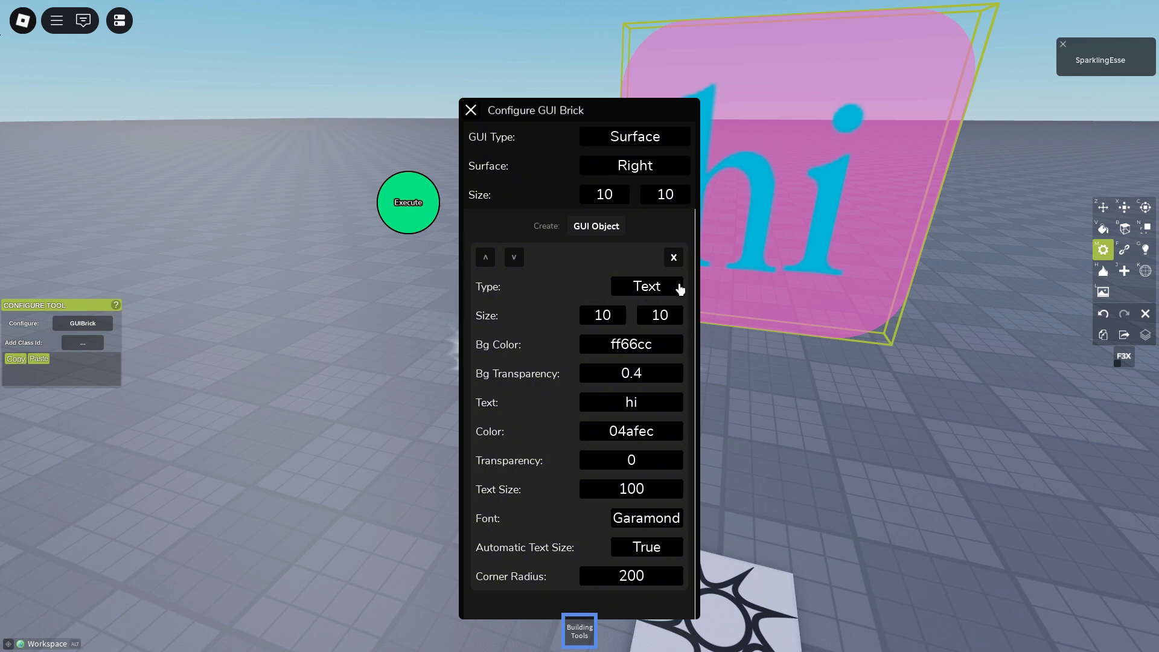
- Make the label a Text Button with signal ID 1 and close the panel
left_click(645, 286)
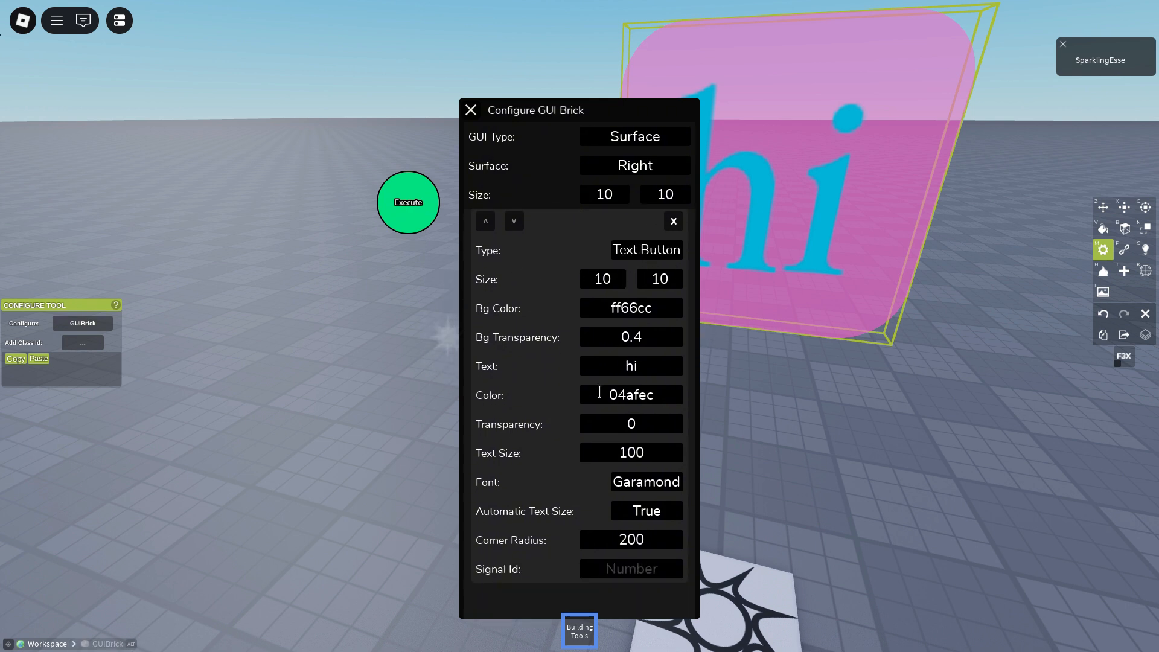
type("1")
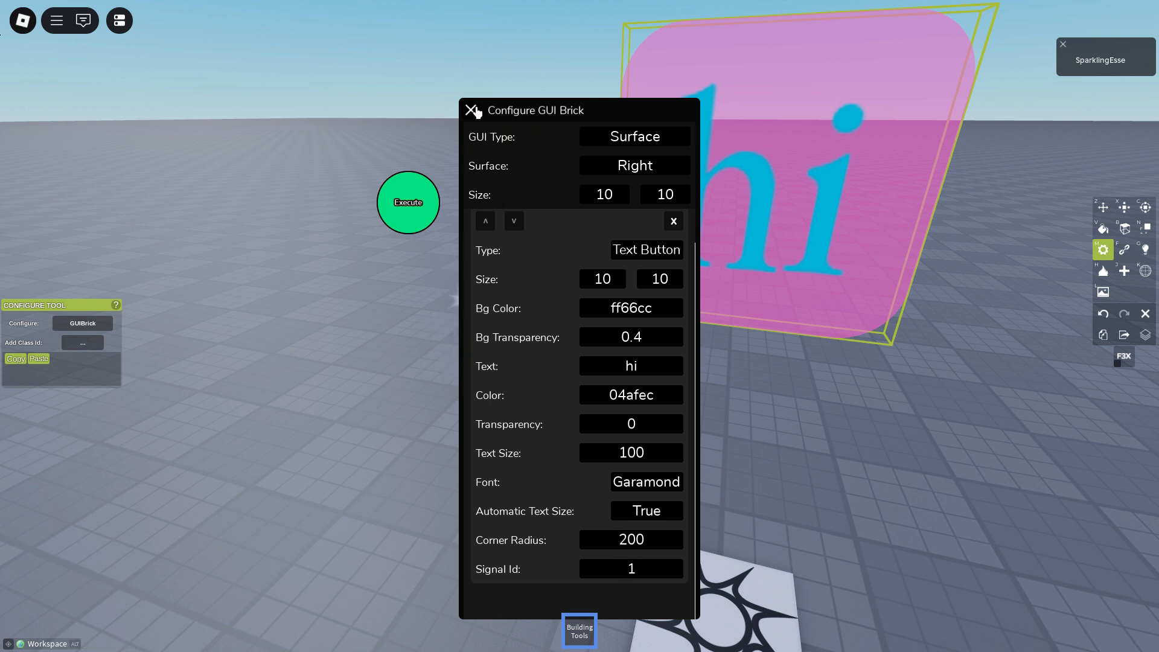
left_click(470, 110)
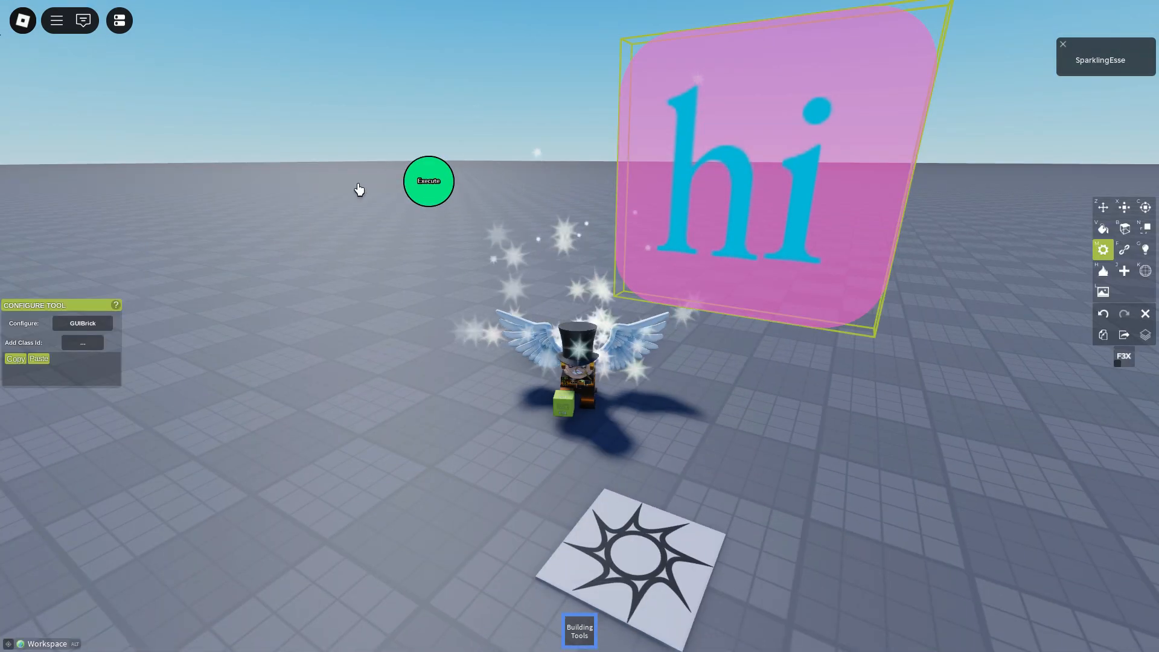
- Check the Command Executor brick, then reopen the GUI brick config and change its Type
left_click(429, 181)
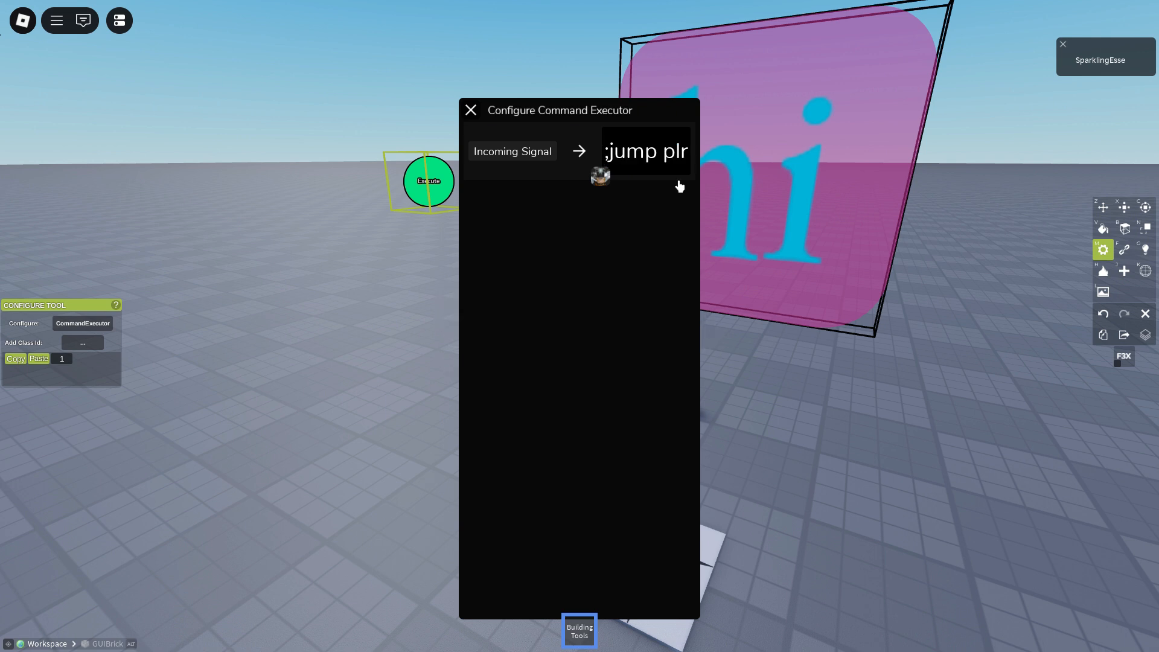
left_click(470, 109)
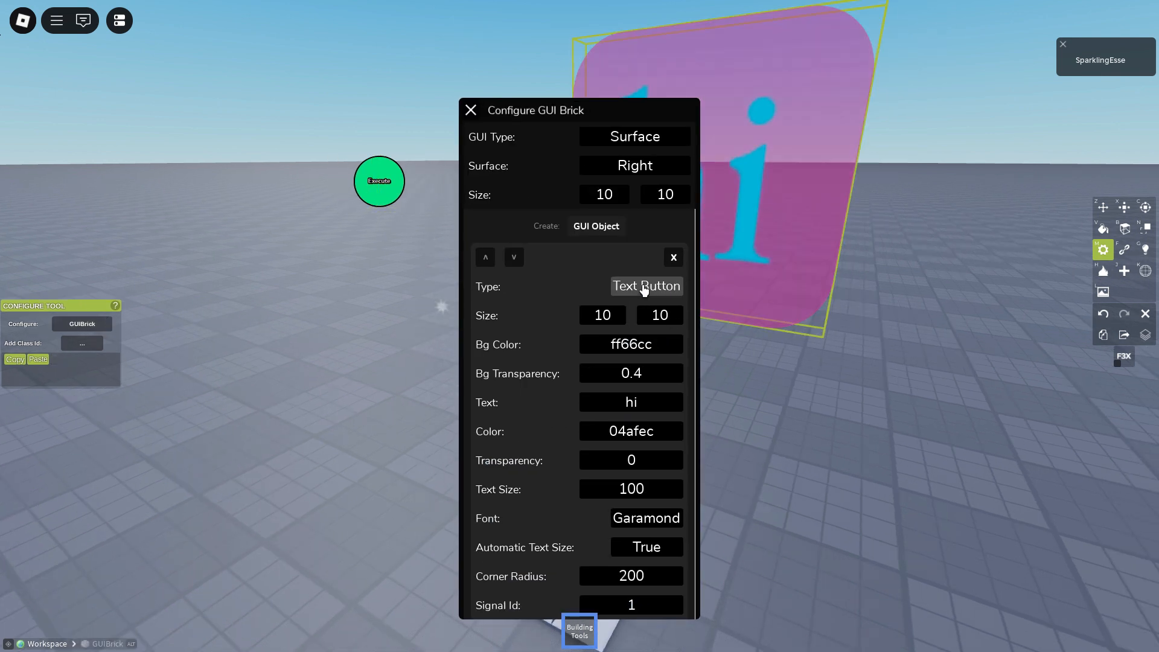
left_click(645, 286)
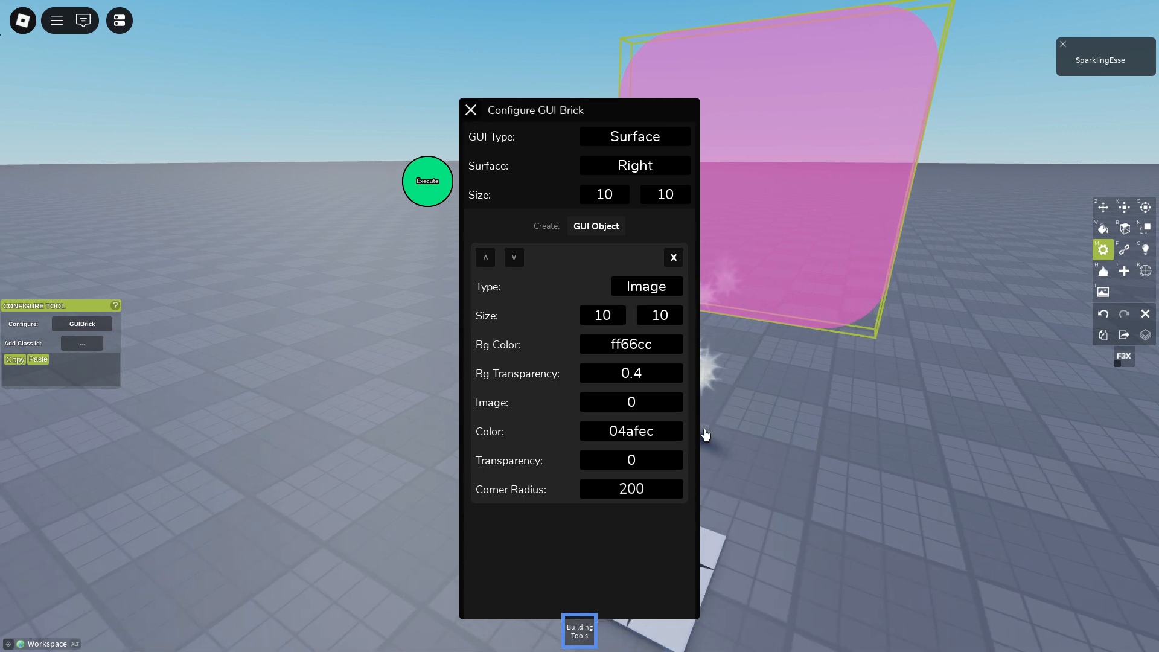
- Show image 736262203 tinted f8f8f8 as an Image Button, then close the panel
left_click(630, 402)
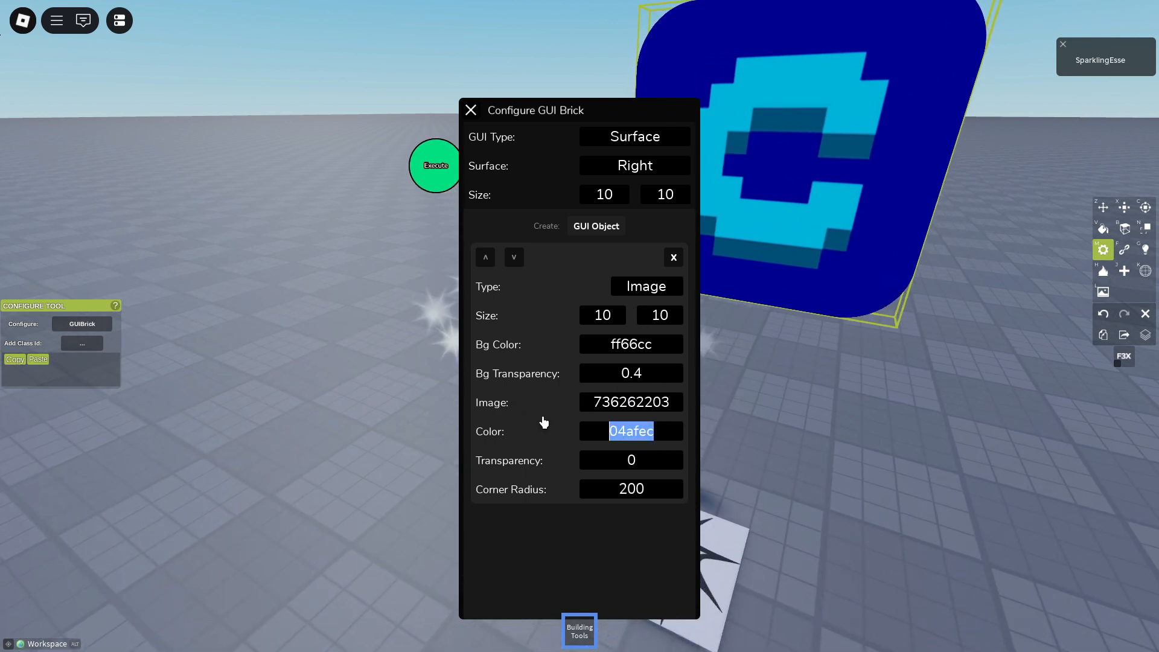
type("f8f8f8")
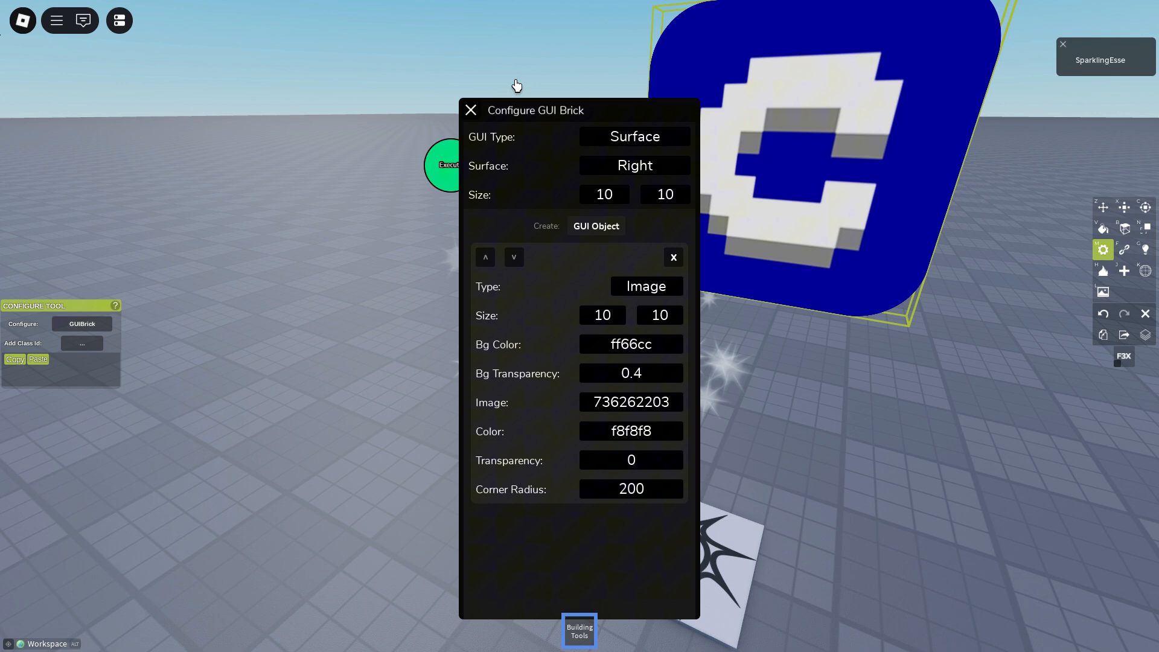
left_click(470, 109)
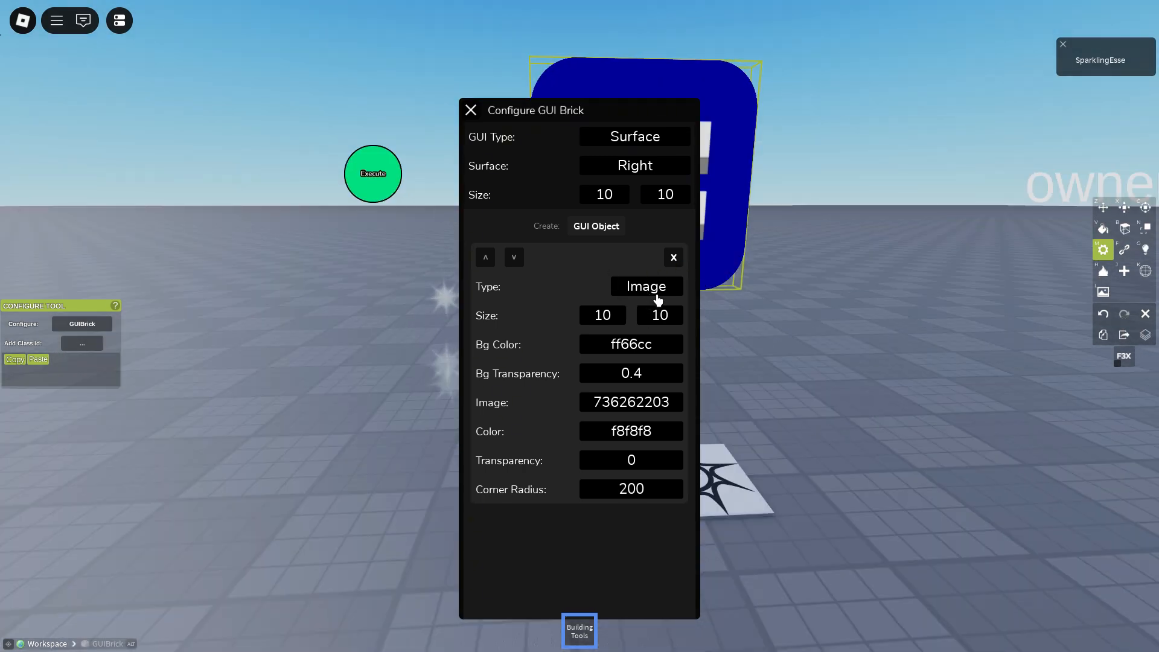
left_click(645, 286)
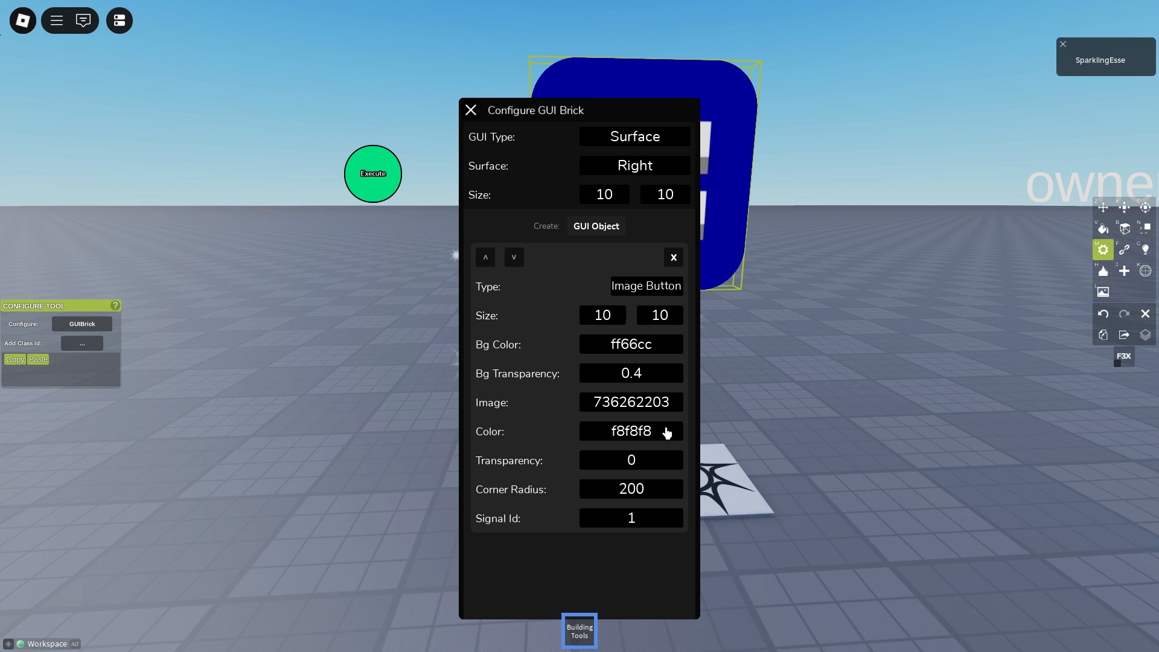
left_click(471, 110)
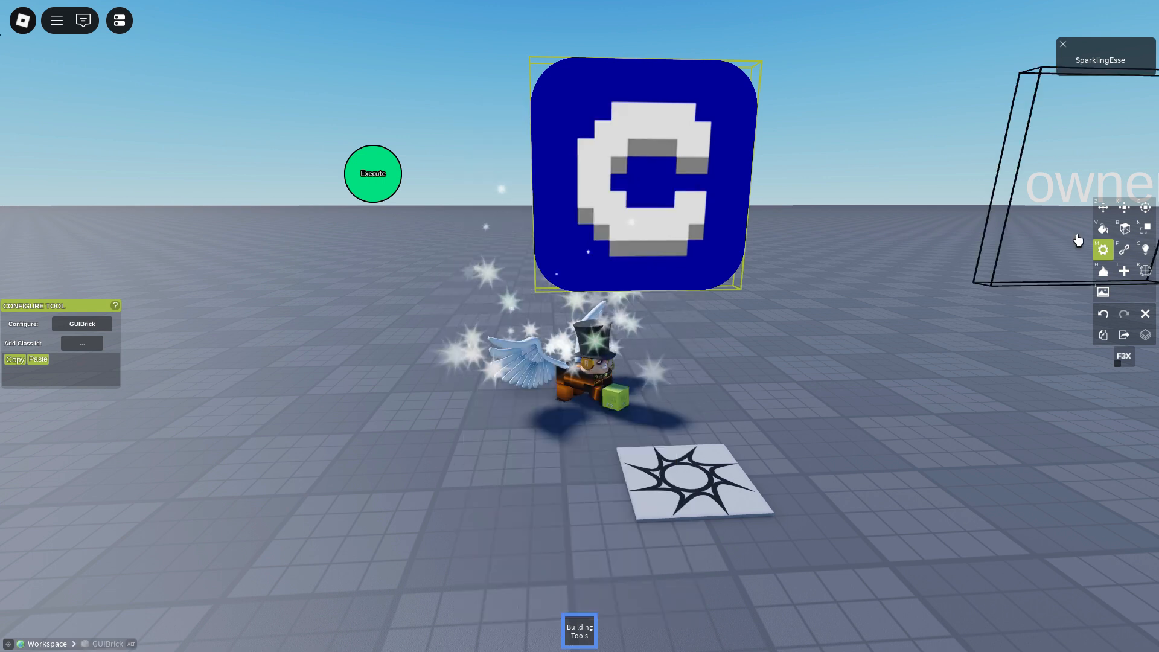
- Re-equip Building Tools, pick the 'owner' billboard brick, and type the ';title' chat command
left_click(1102, 207)
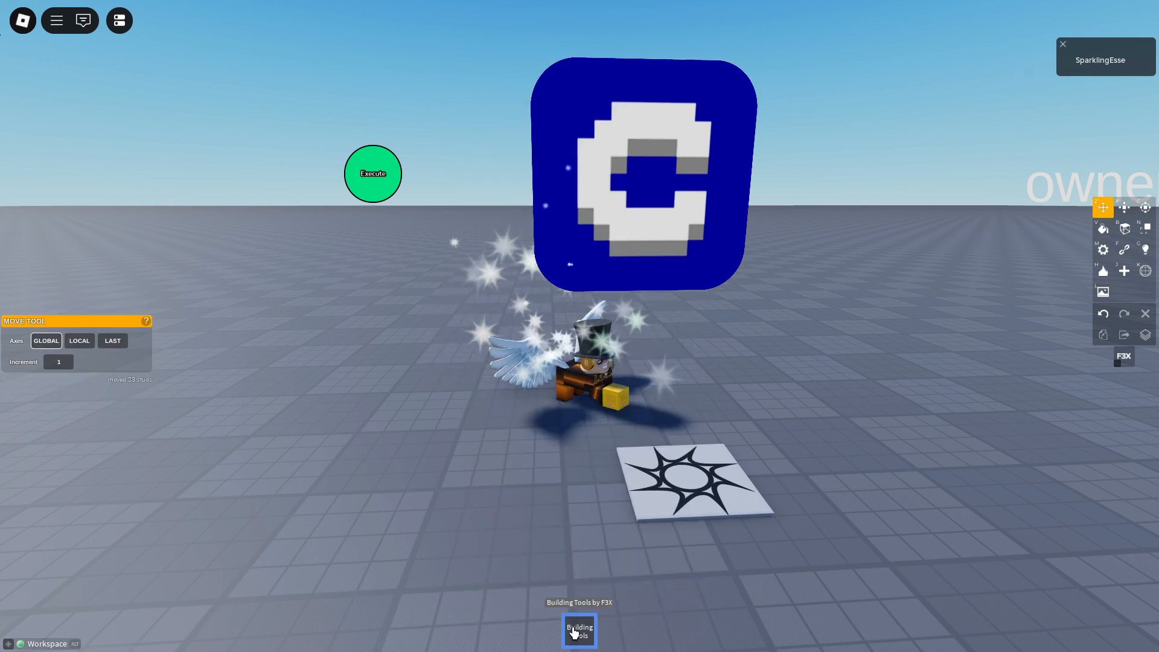
left_click(579, 631)
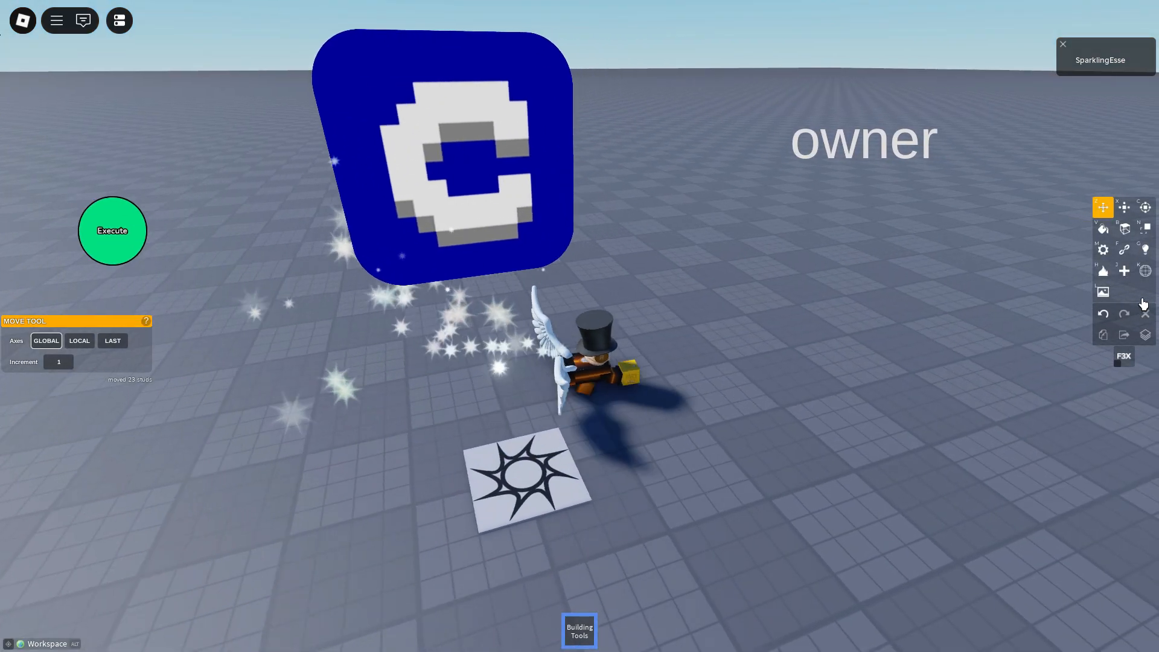
left_click(1103, 249)
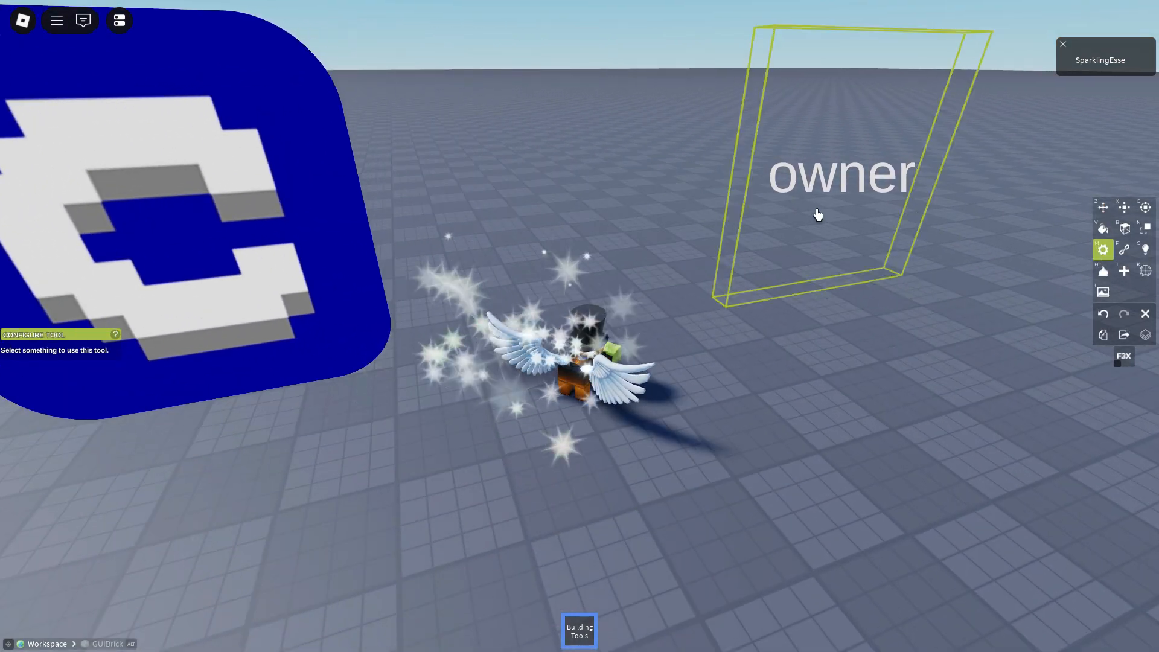
type(";title")
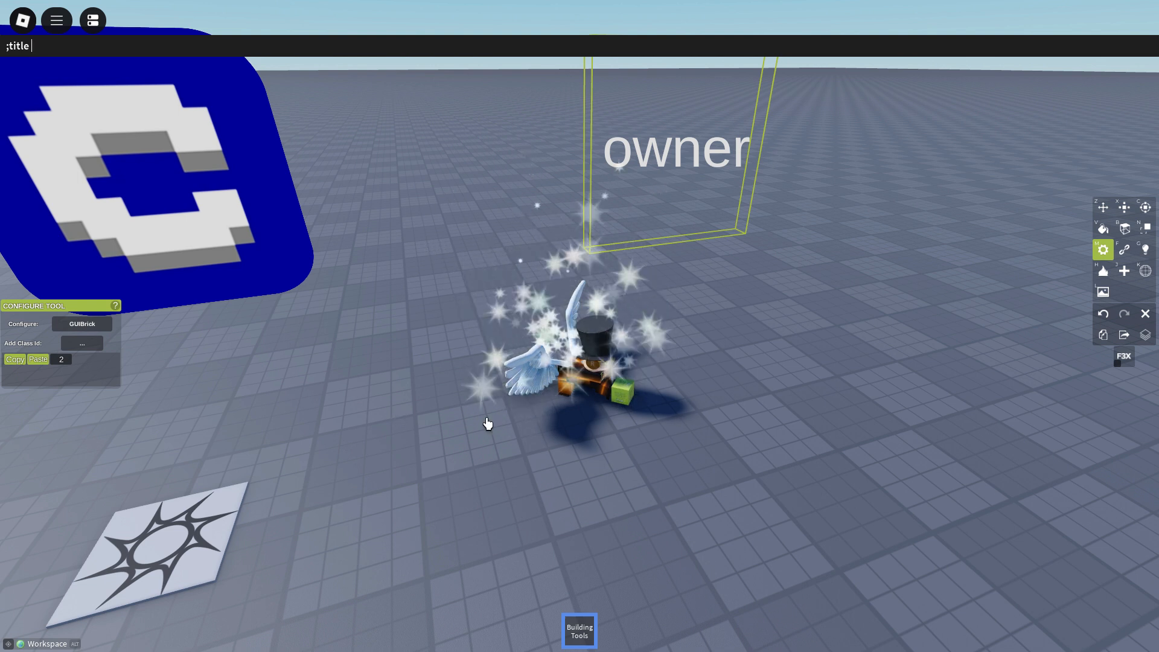
- Open the owner brick's GUI settings, clear the 'owner' text, and enter 3258796
left_click(82, 323)
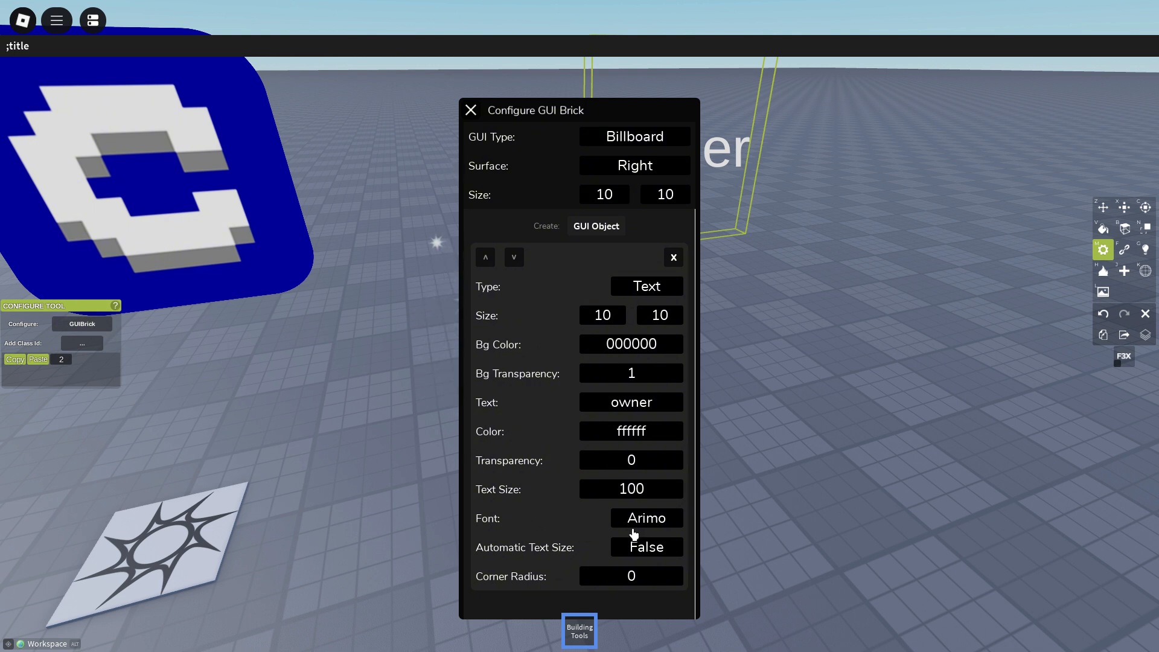
left_click(470, 110)
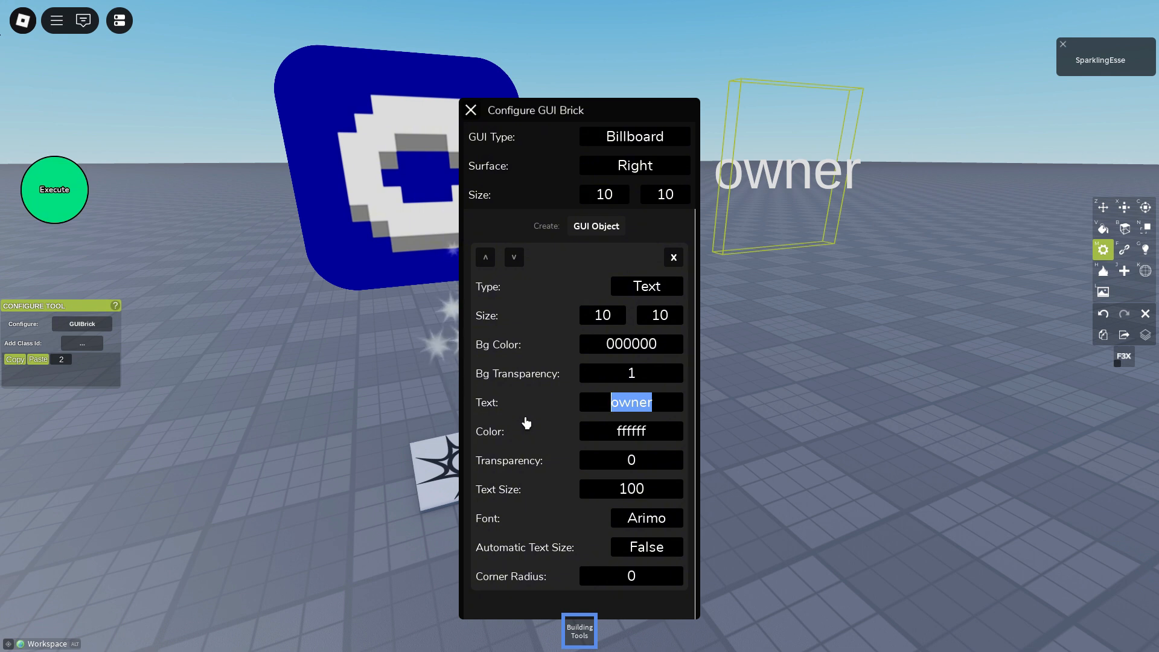
type("jvfdcduzd ce")
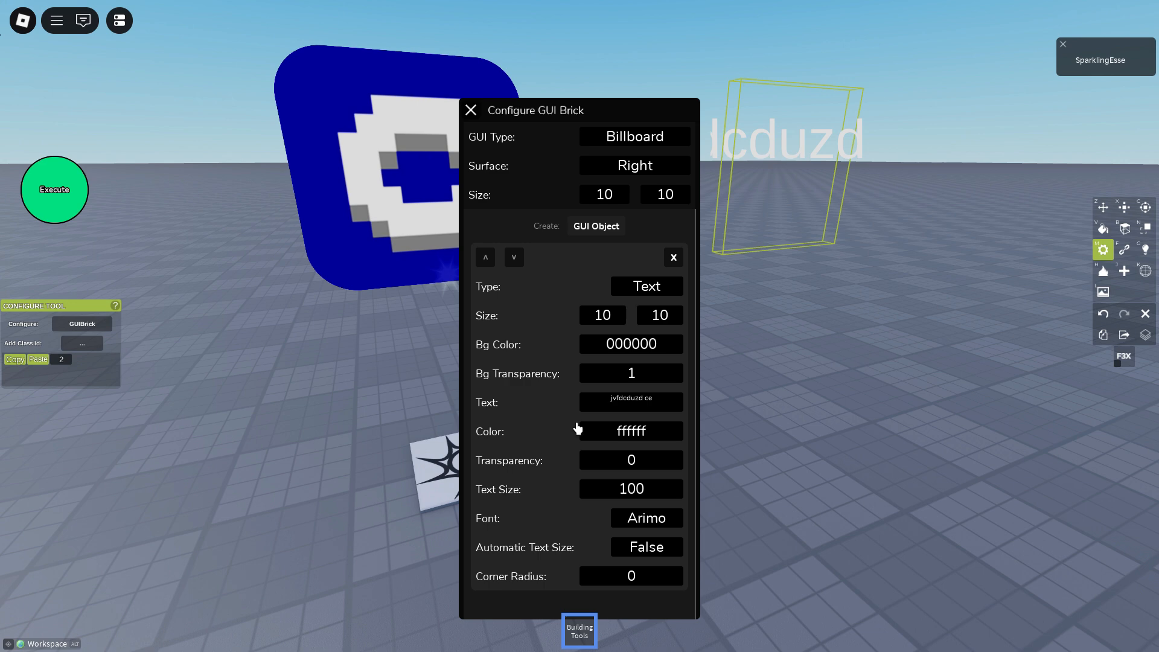
triple_click(630, 402)
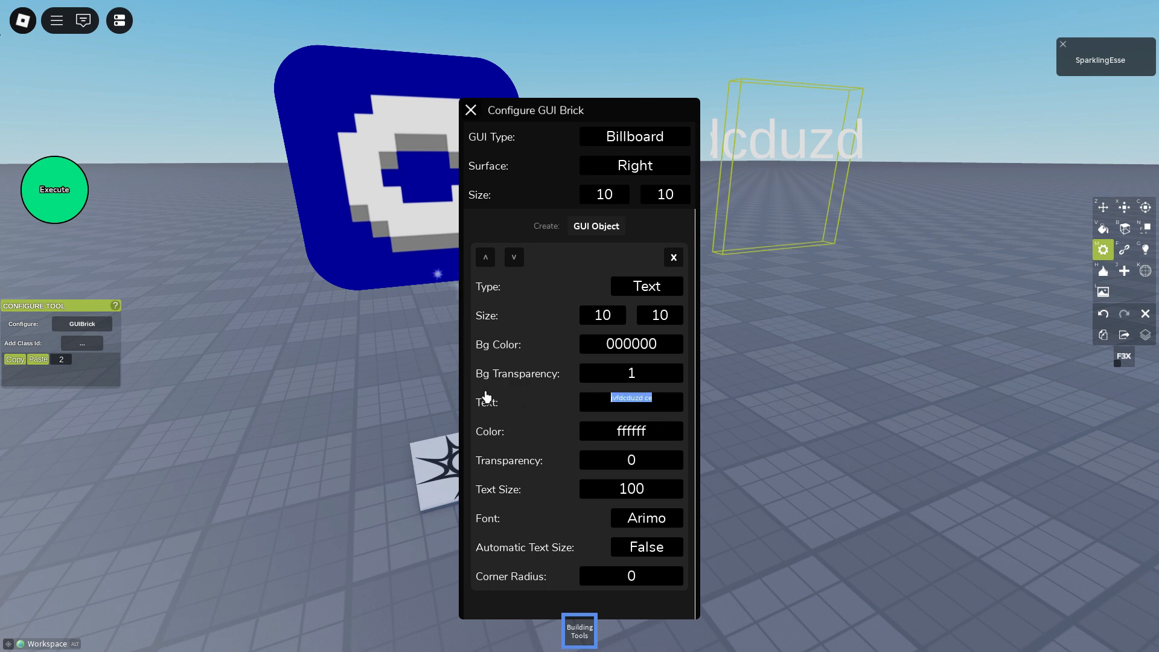
type("3258796")
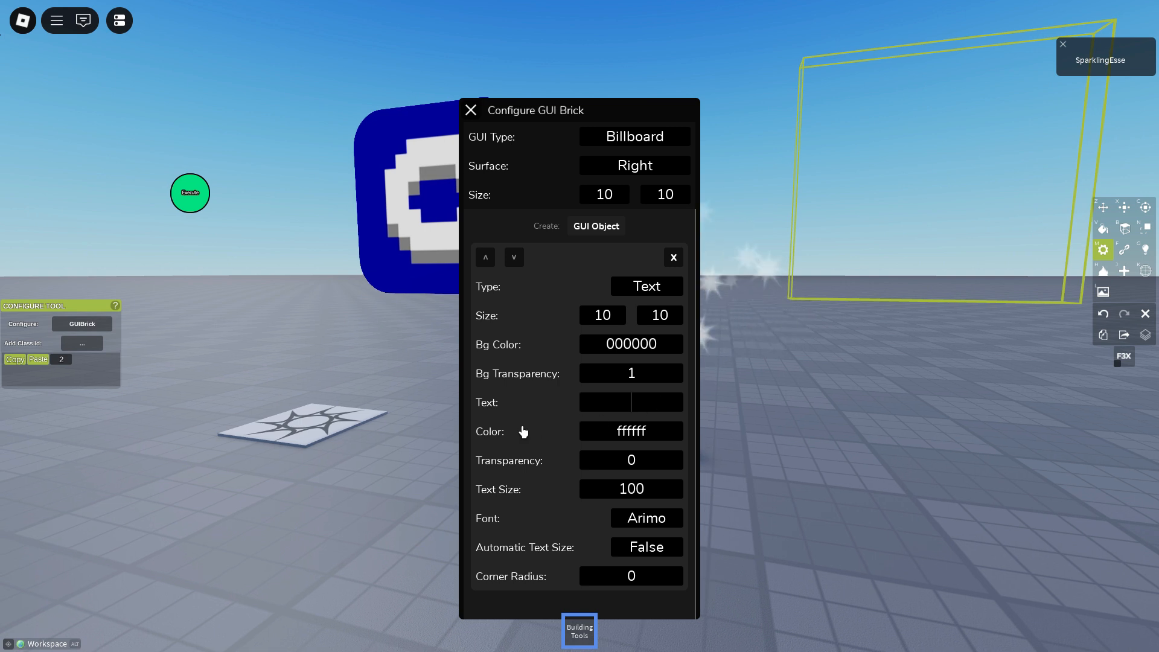
- Set the billboard text to 'hi' and change its type to Text Button
type("trbev")
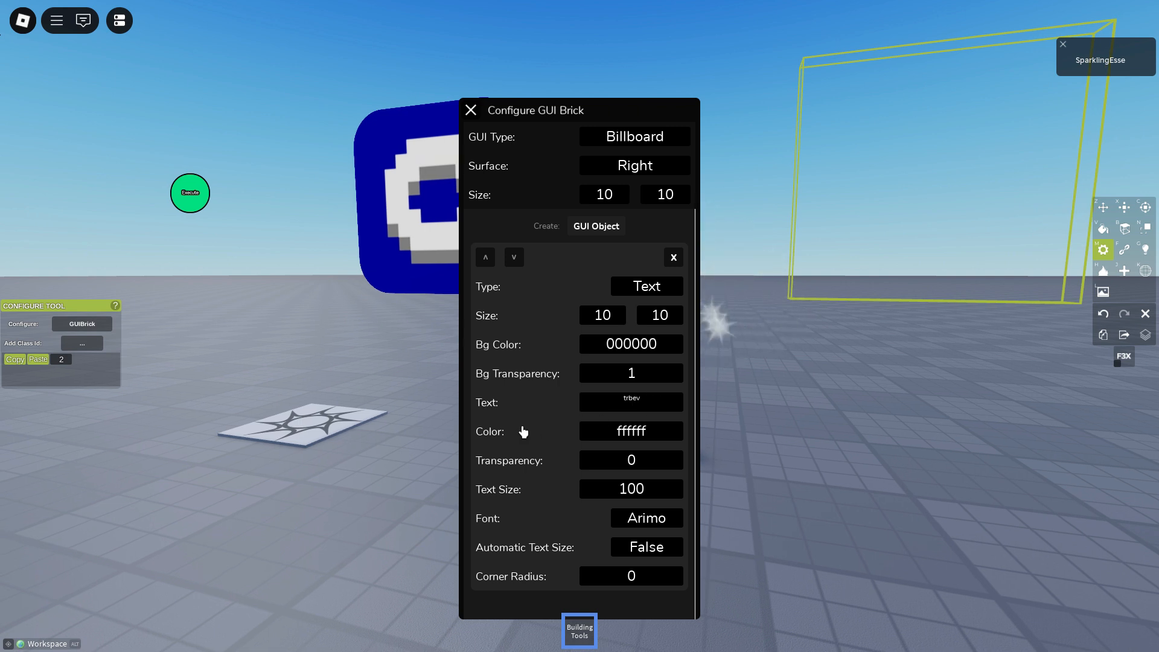
type("h")
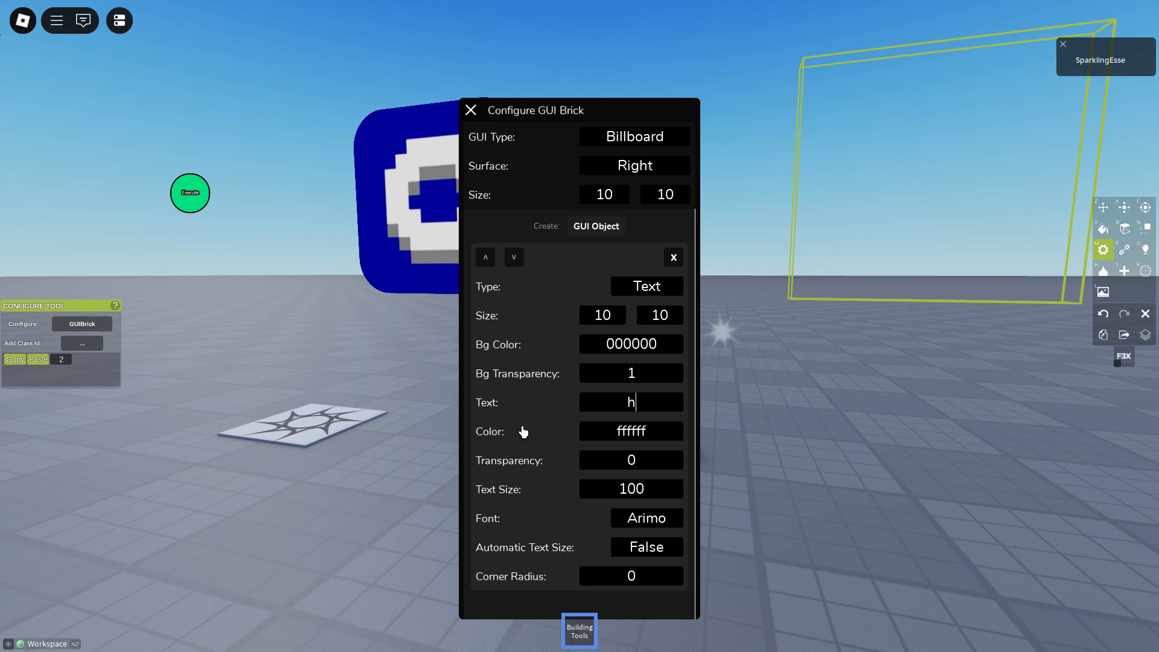
type("i")
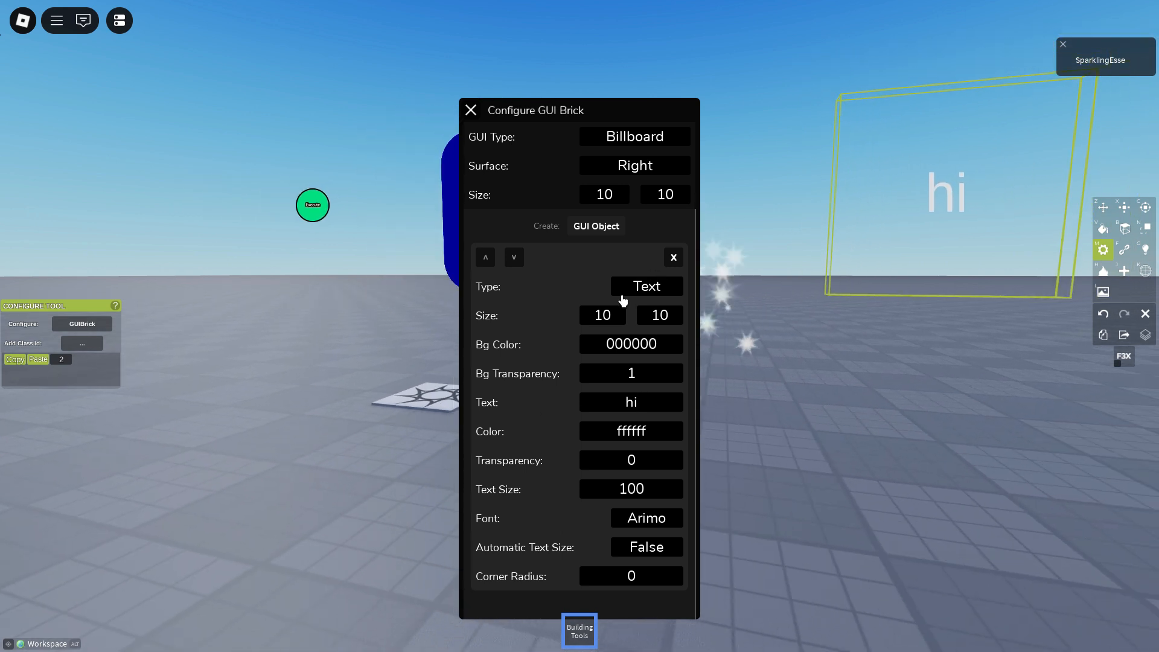
left_click(644, 286)
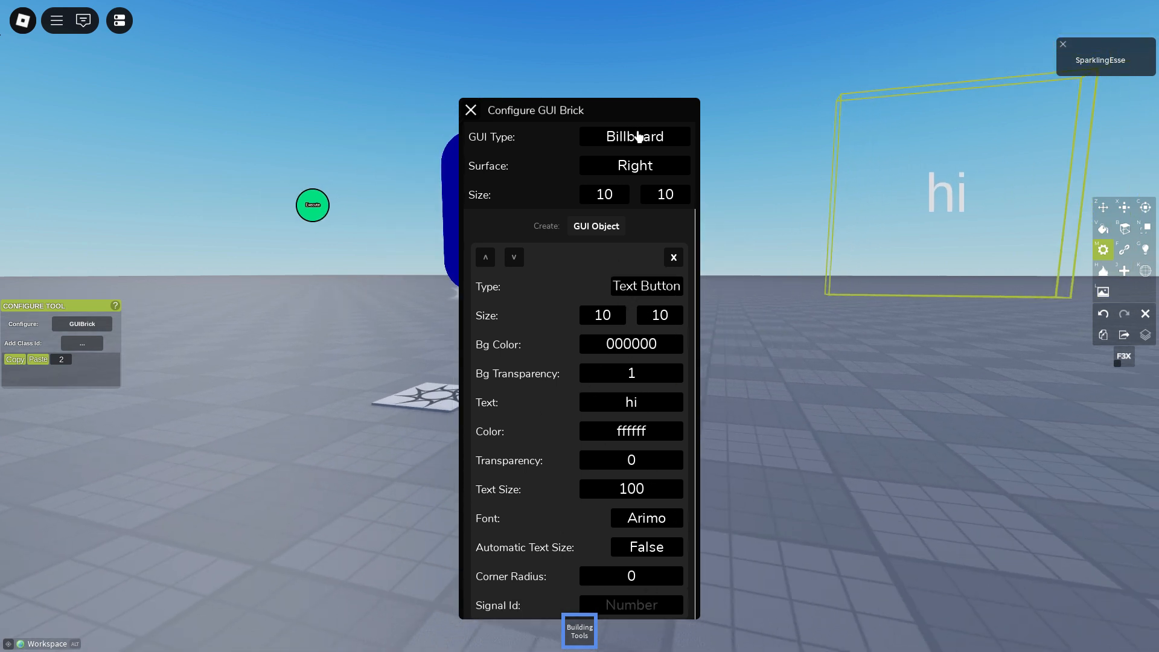
- Keep the GUI type as Billboard and set the Signal Id to 1
left_click(633, 137)
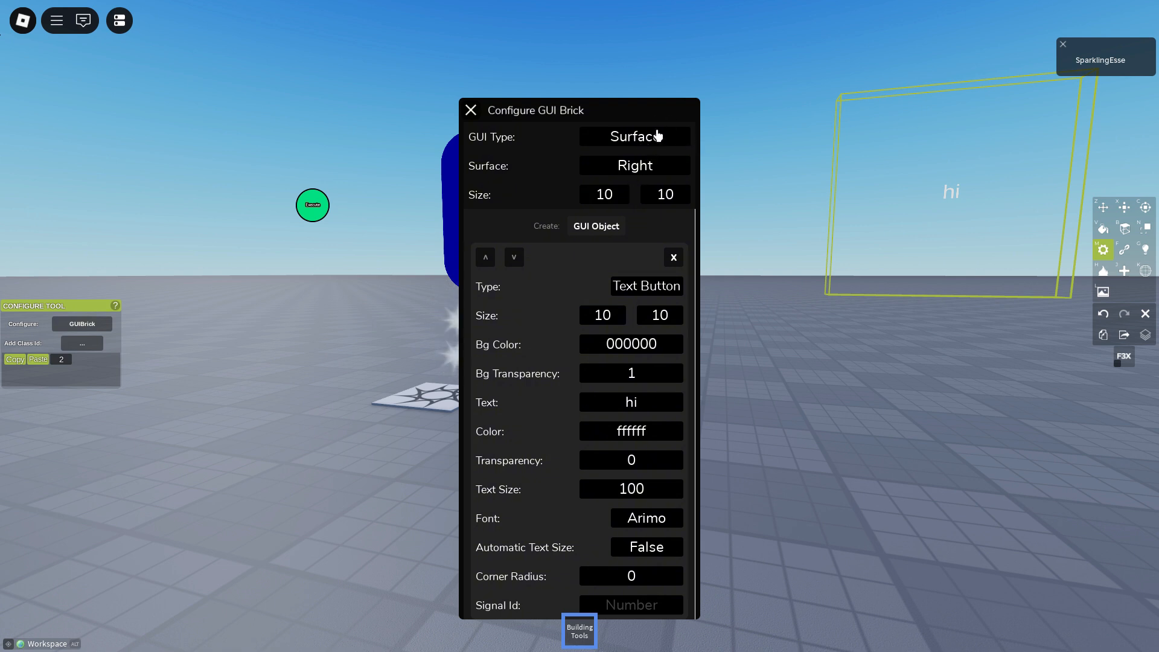
left_click(633, 136)
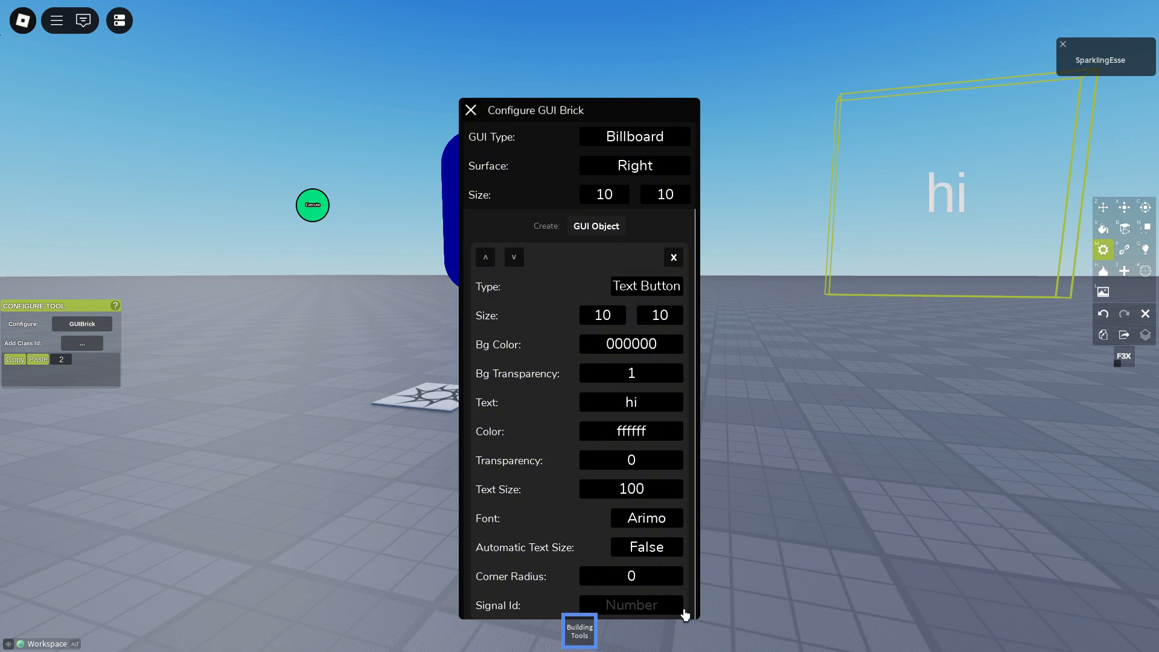
type("1")
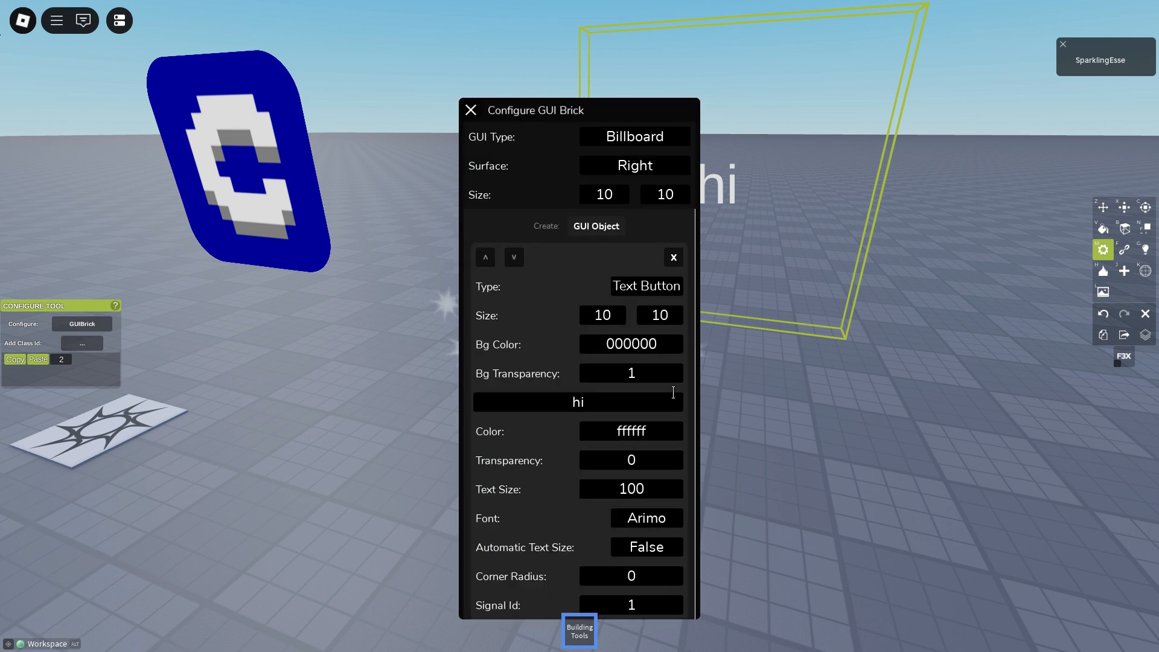
- Set the hi button's background transparency to 0 and switch the GUI type to Surface
left_click(630, 372)
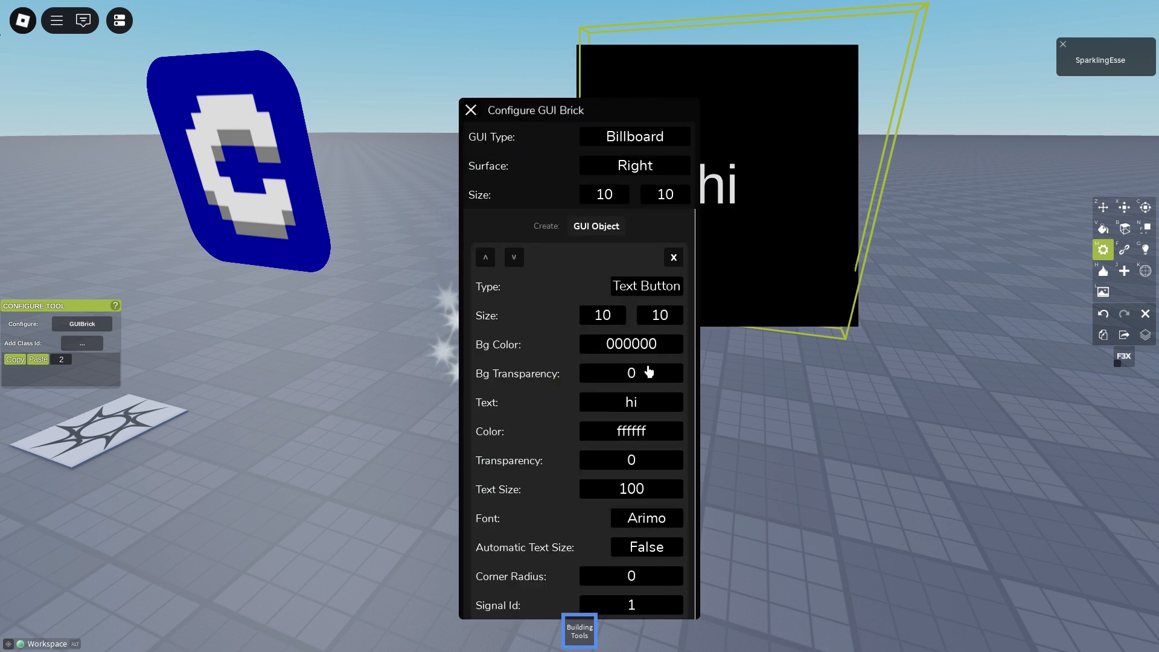
left_click(470, 110)
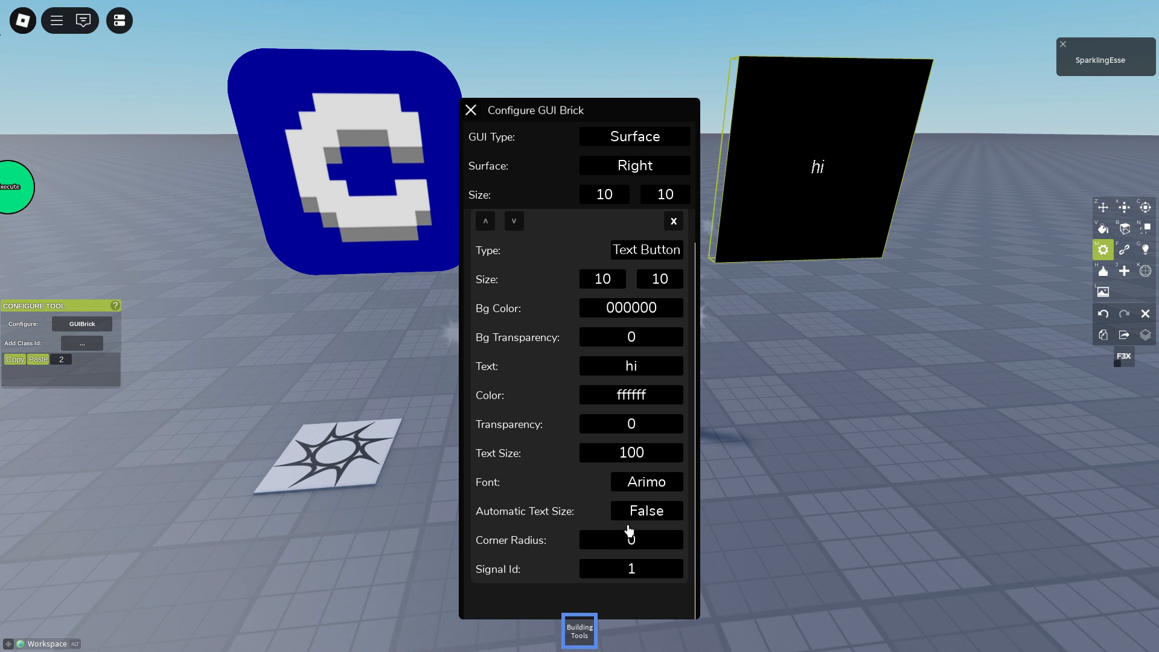
- Turn on Automatic Text Size, change the button text to 'highlight', and close the settings
left_click(644, 510)
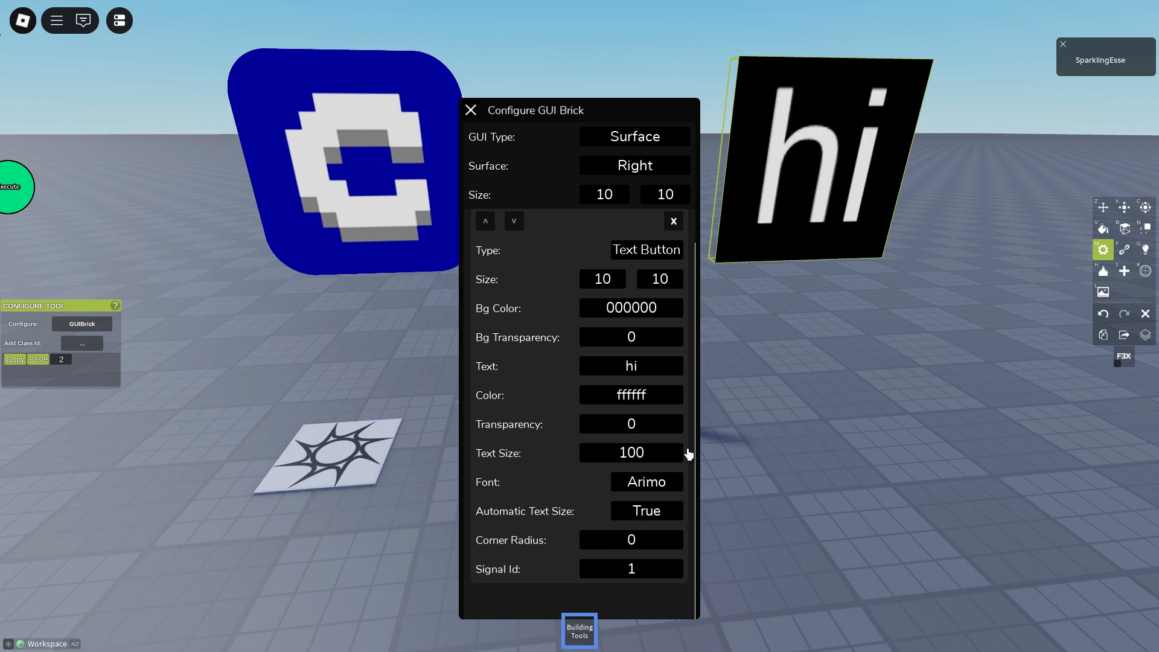
type("high")
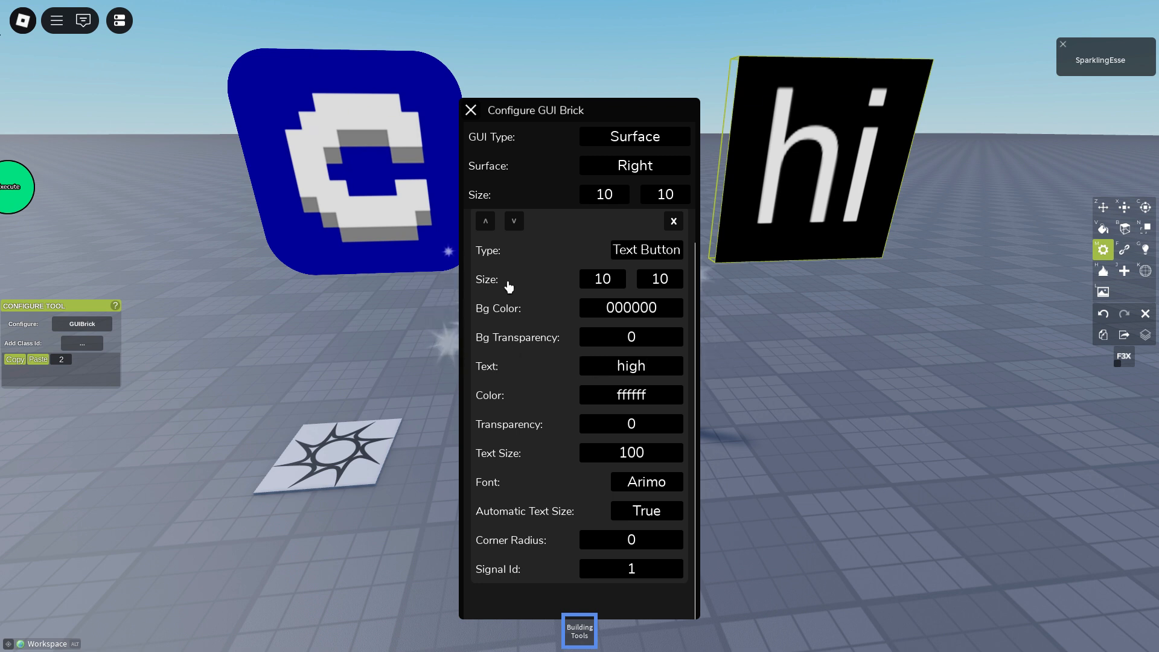
left_click(630, 365)
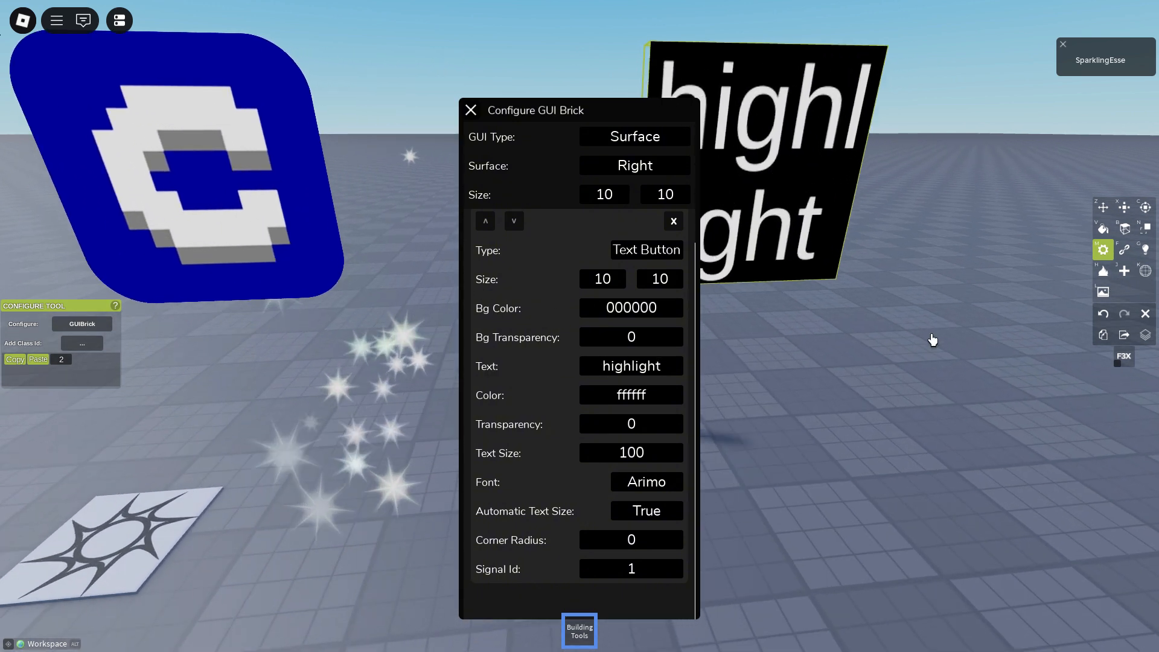
left_click(470, 110)
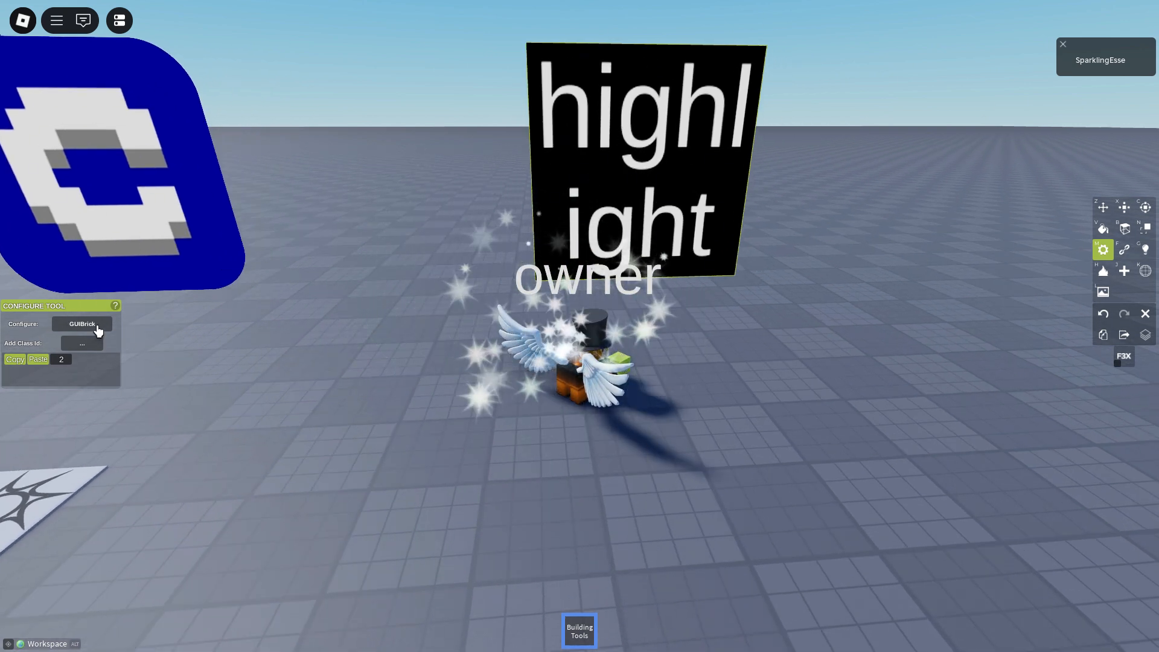
- Reopen the GUIBrick settings and backspace the button text down to 'high'
left_click(82, 324)
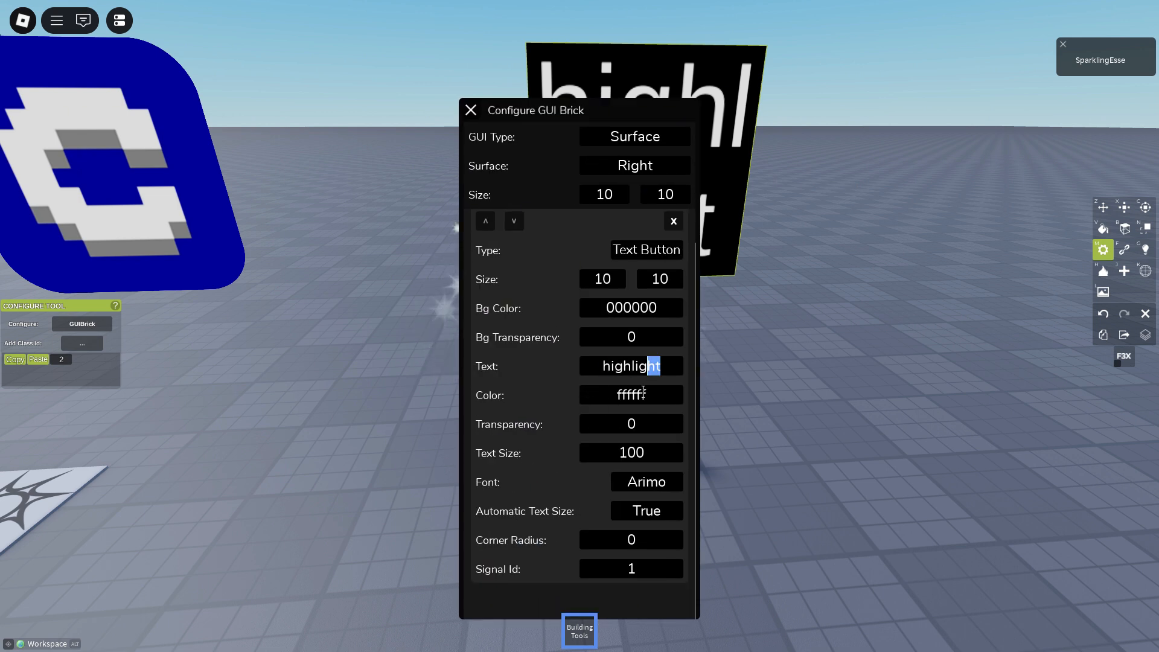
key("Backspace")
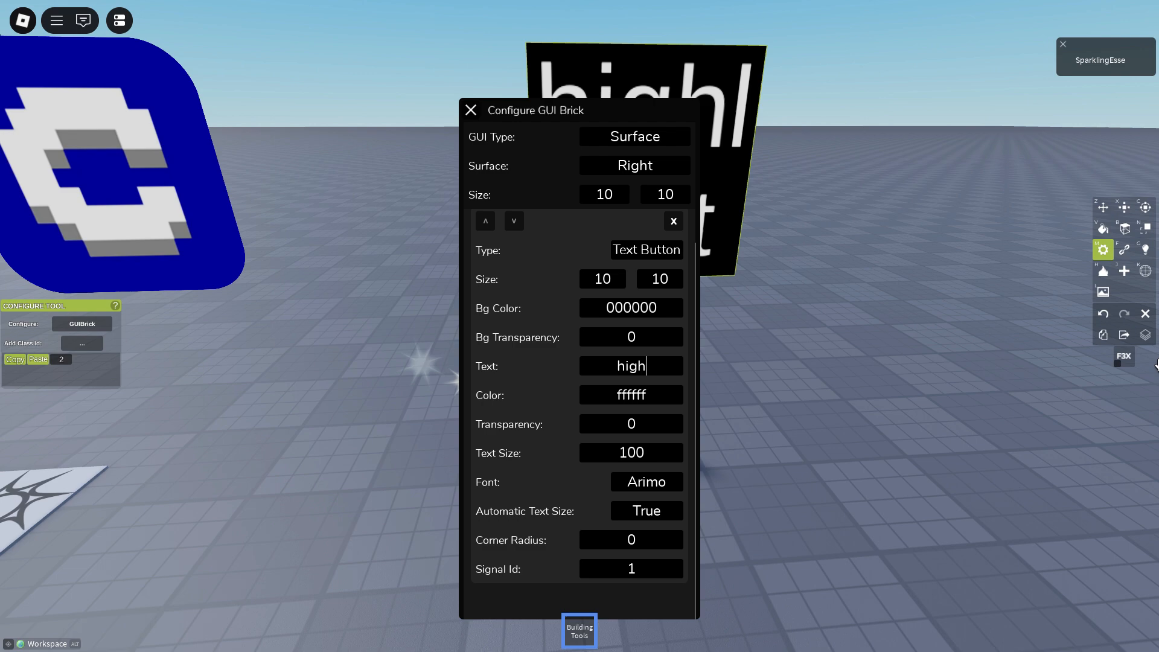